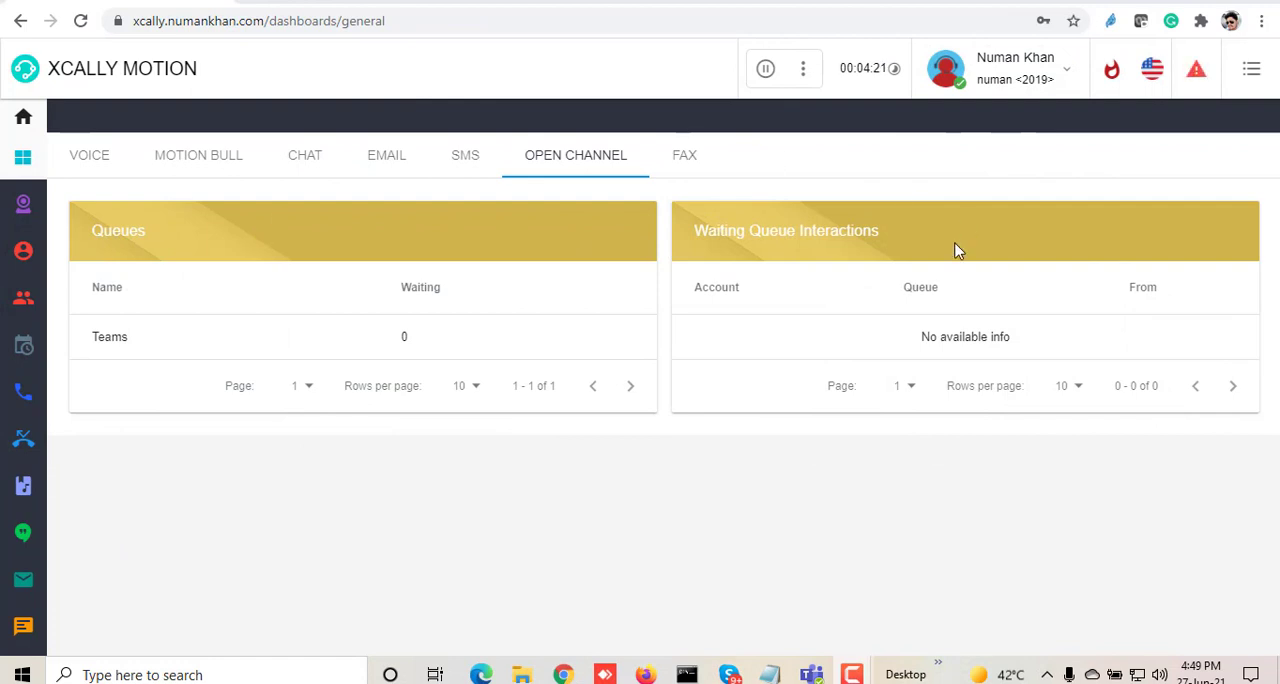
pyautogui.moveTo(540, 233)
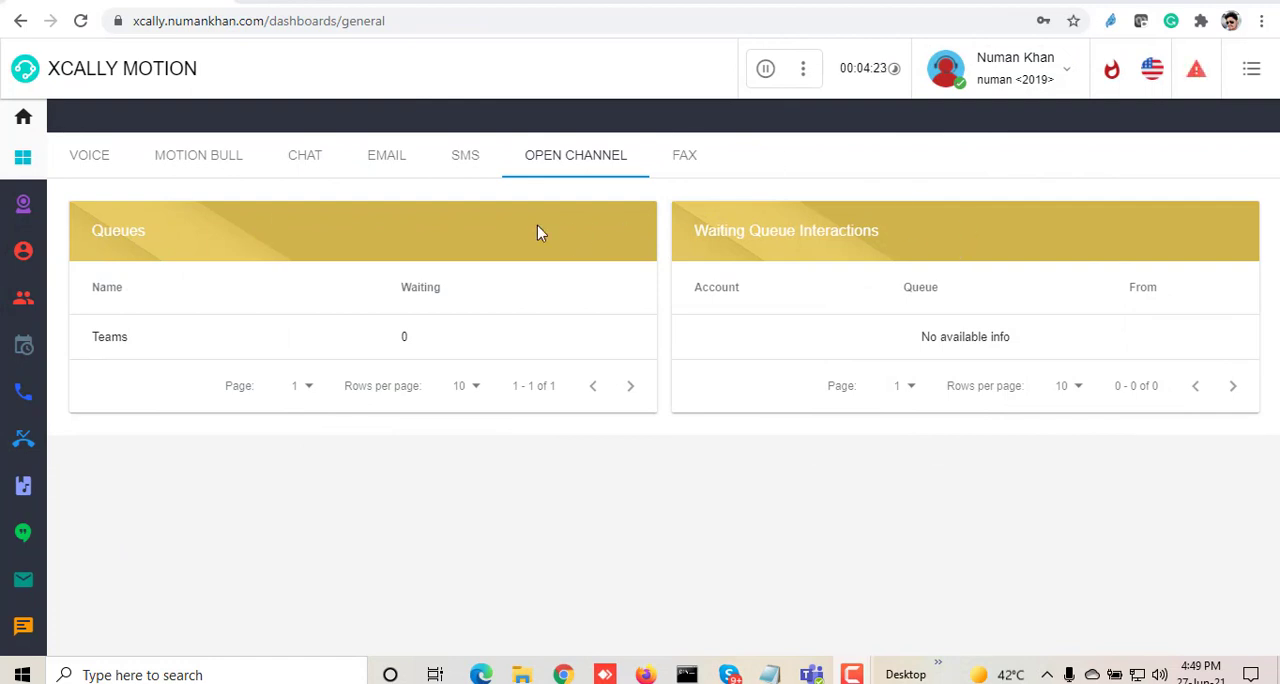
# Check the Motion Bull, SMS and Open Channel queue dashboards, then list Teams' added apps
pyautogui.click(198, 155)
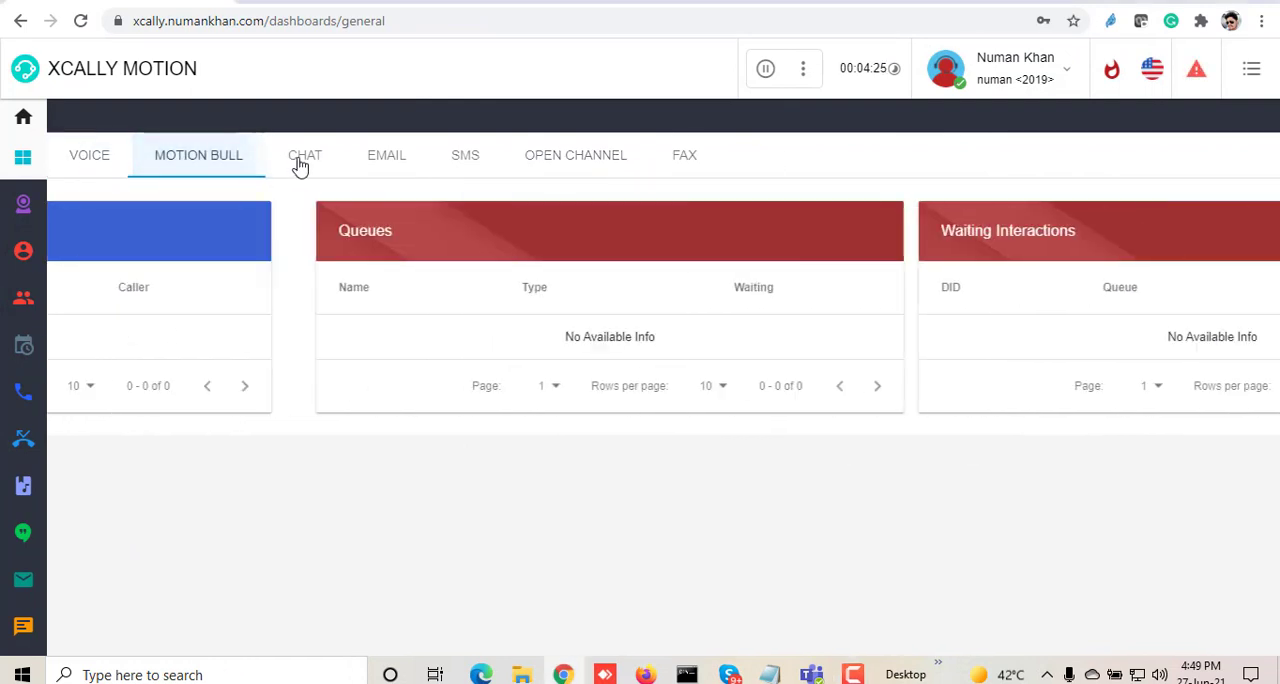
pyautogui.click(464, 155)
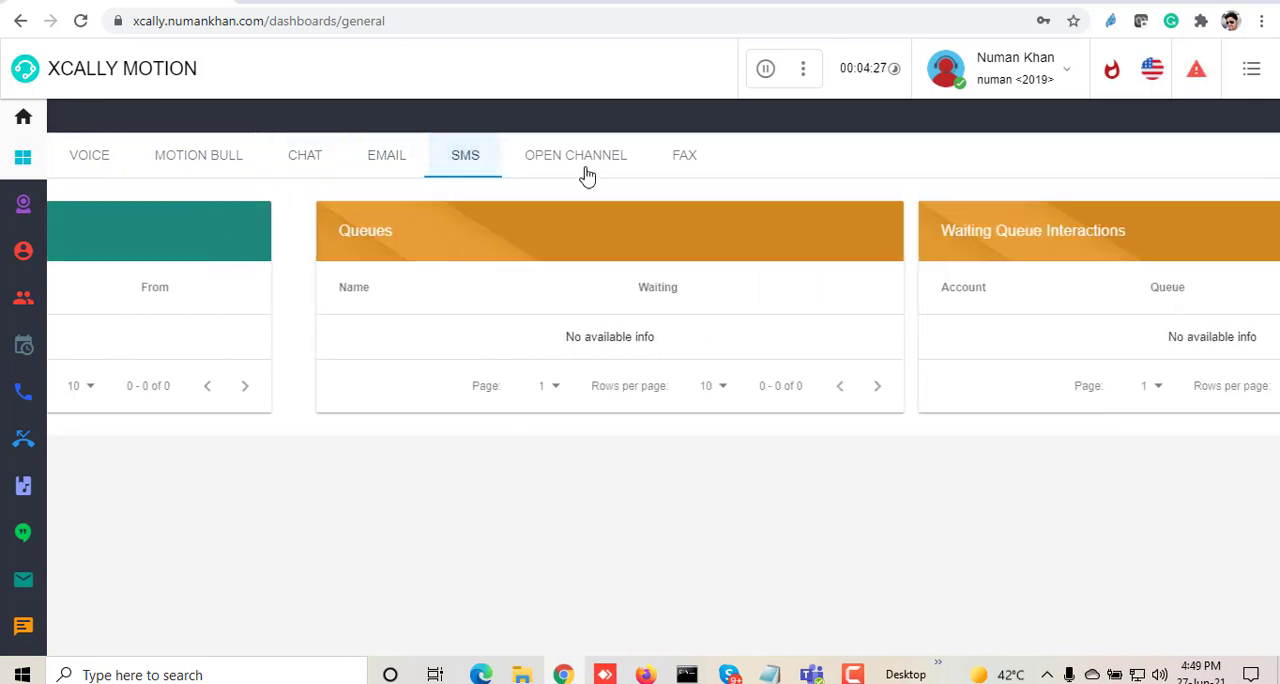
pyautogui.click(575, 155)
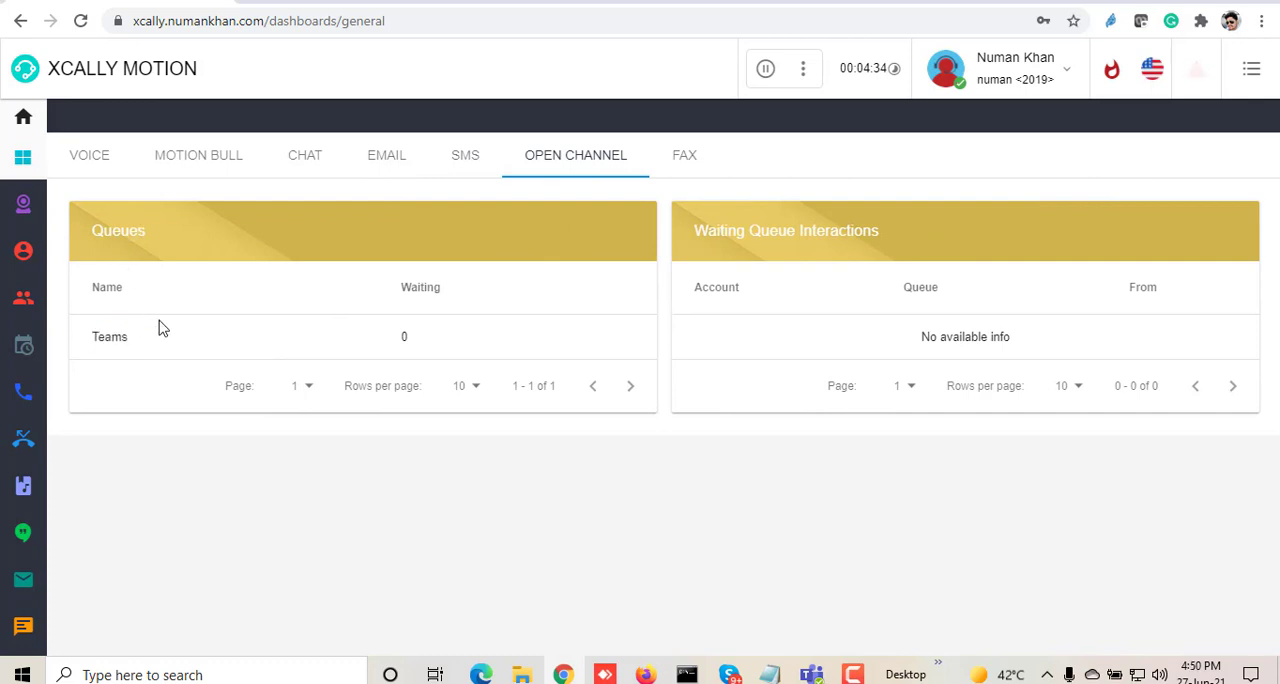
pyautogui.moveTo(857, 408)
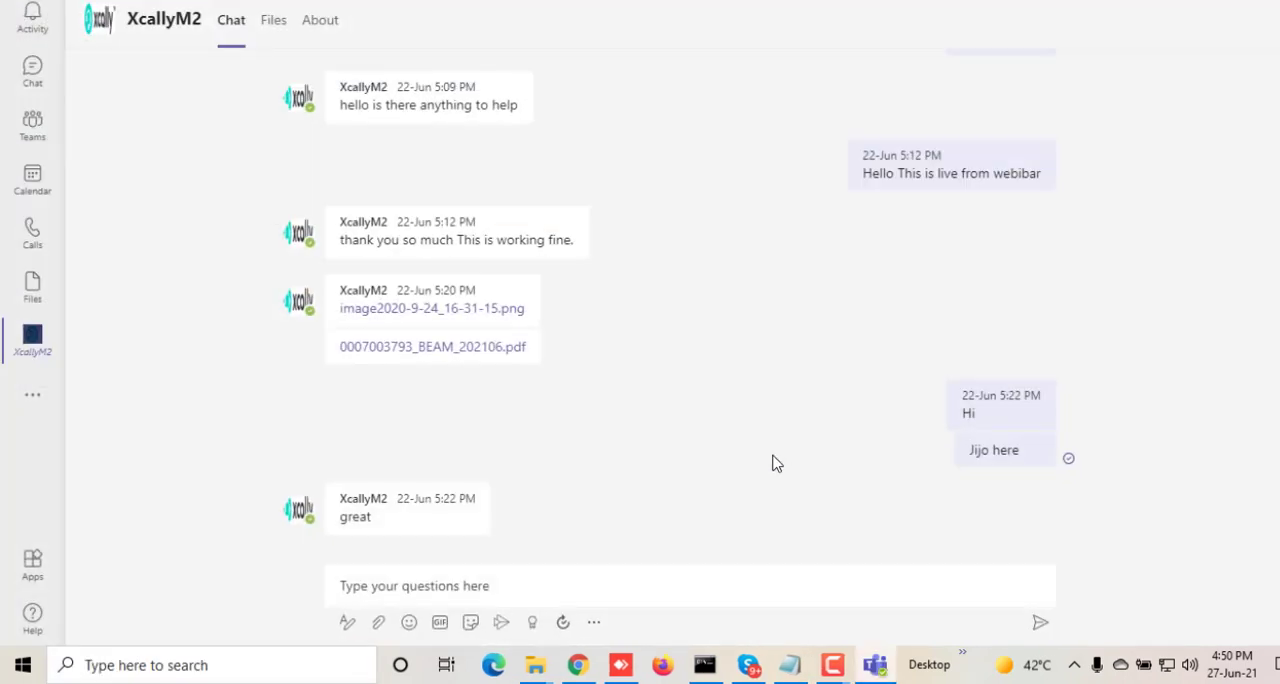
pyautogui.moveTo(745, 344)
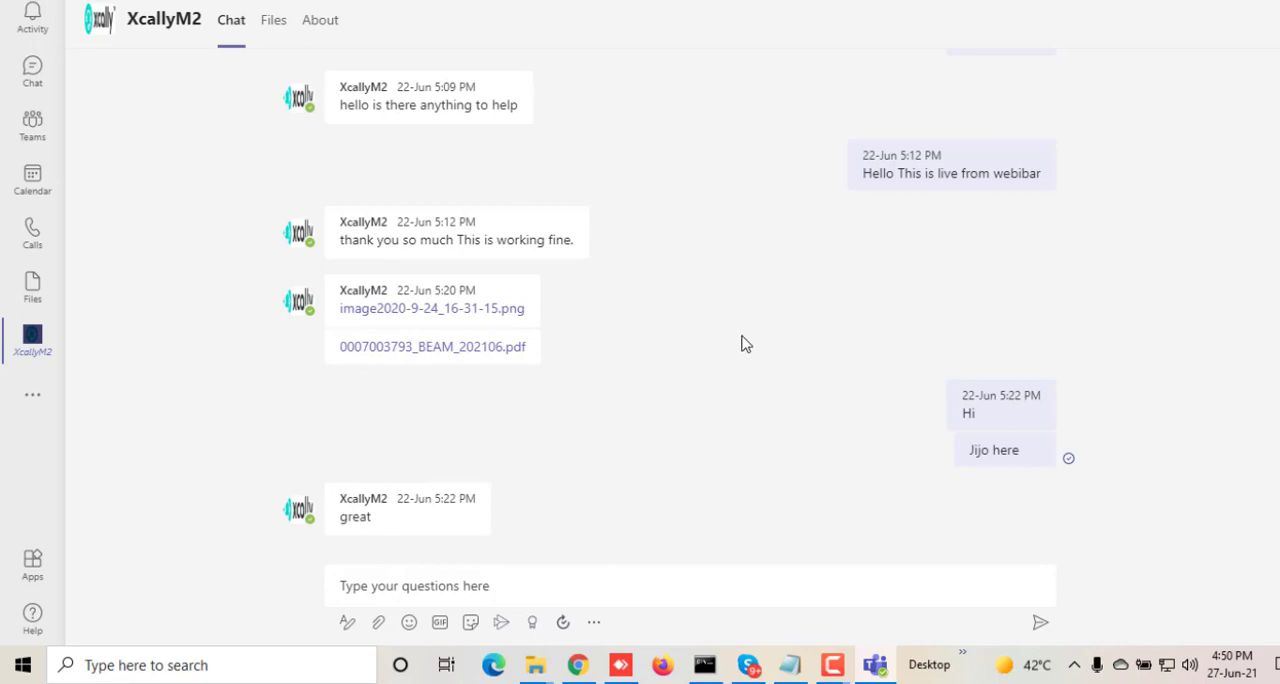
pyautogui.click(32, 562)
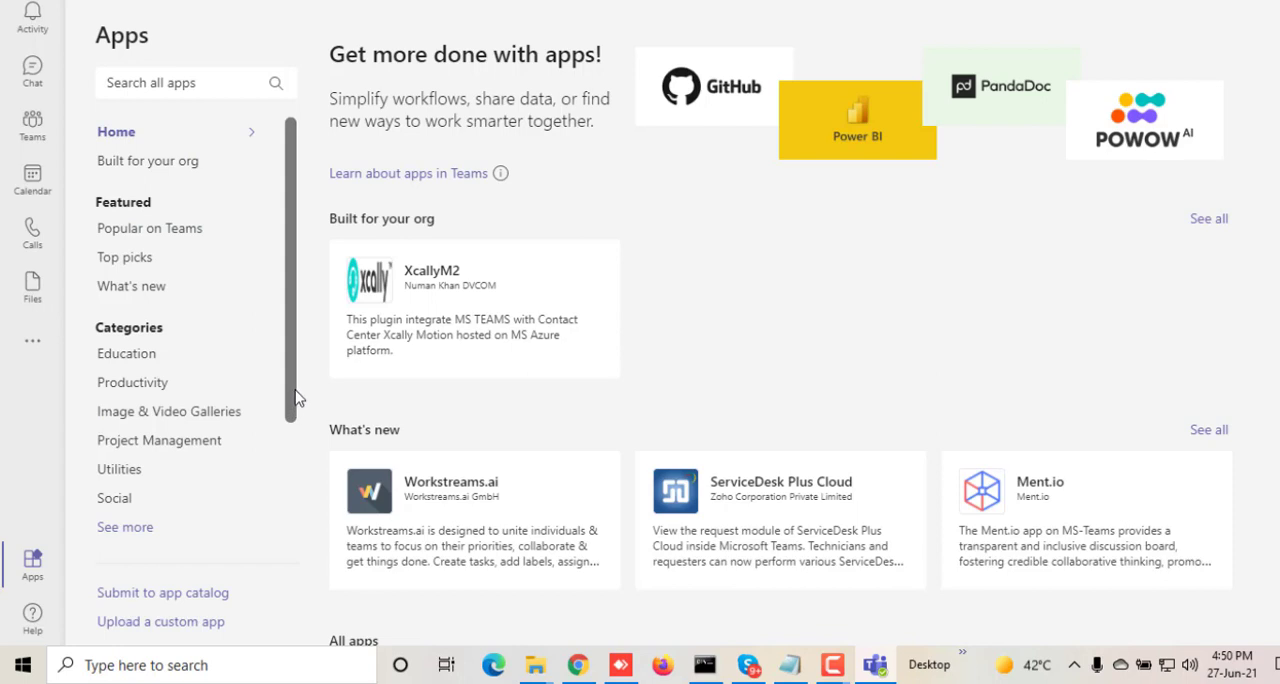
pyautogui.moveTo(435, 305)
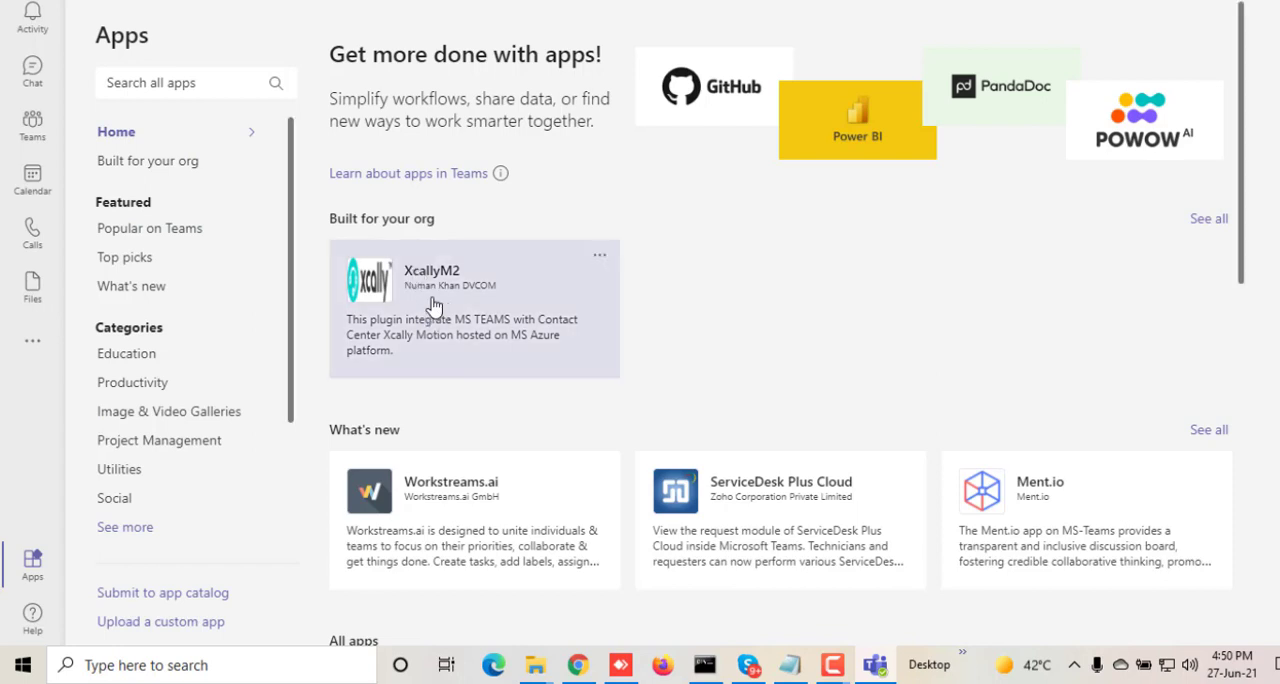
pyautogui.moveTo(471, 312)
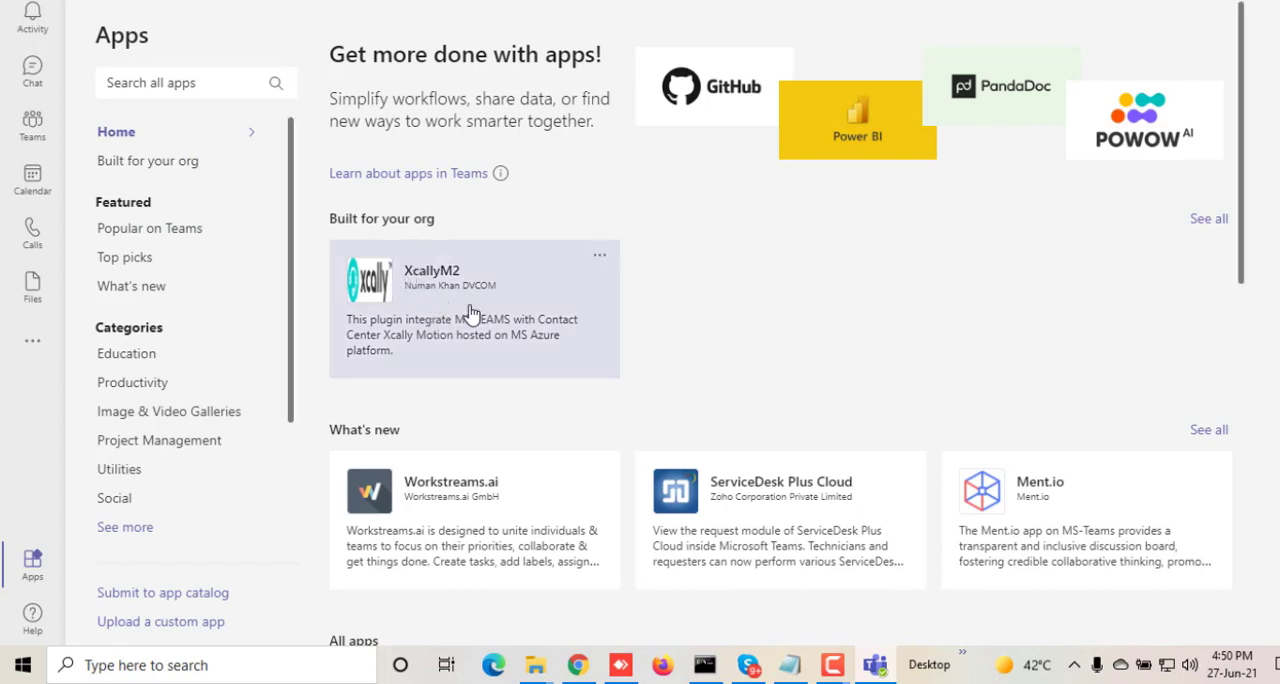
pyautogui.click(32, 340)
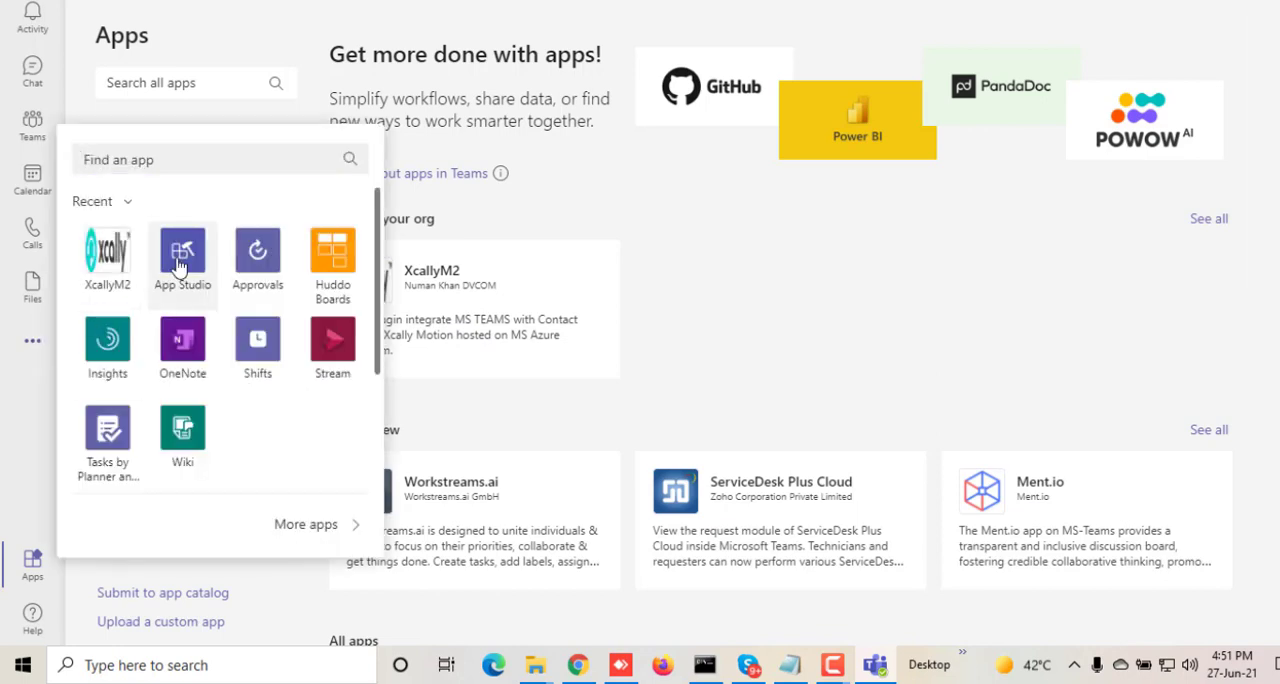
# Open XcallyM2 in App Studio's Manifest editor and scroll through its app details
pyautogui.click(182, 250)
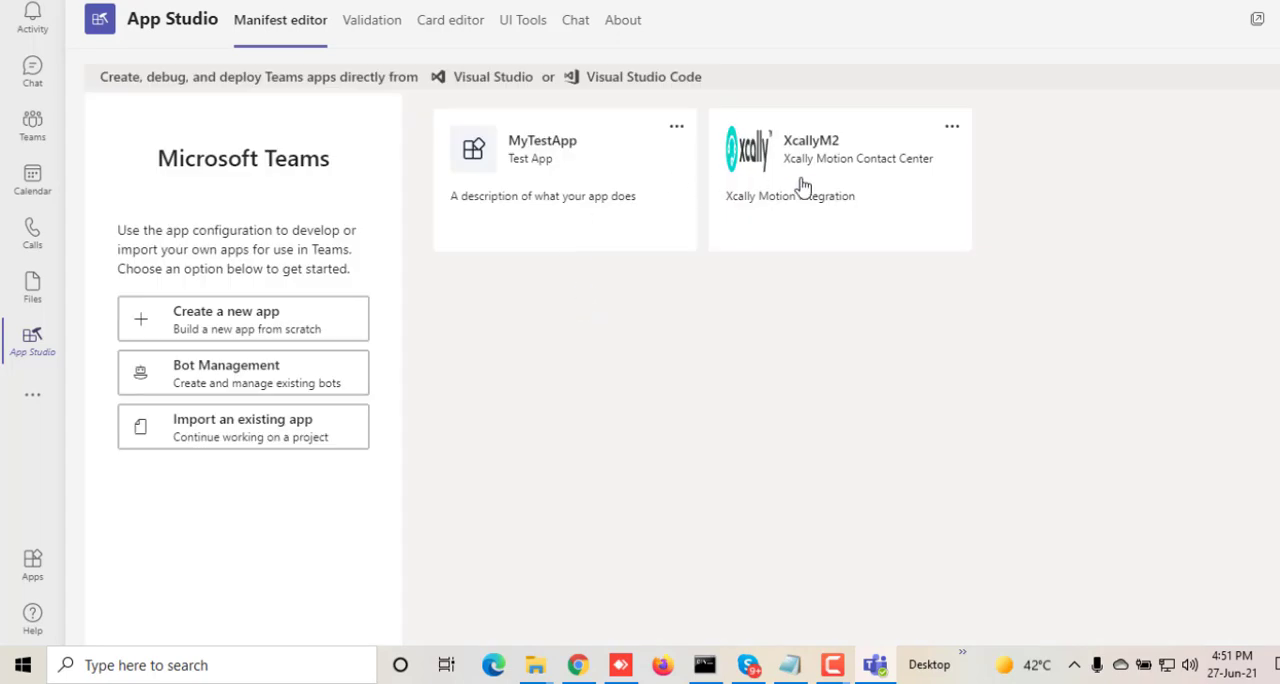
pyautogui.click(838, 180)
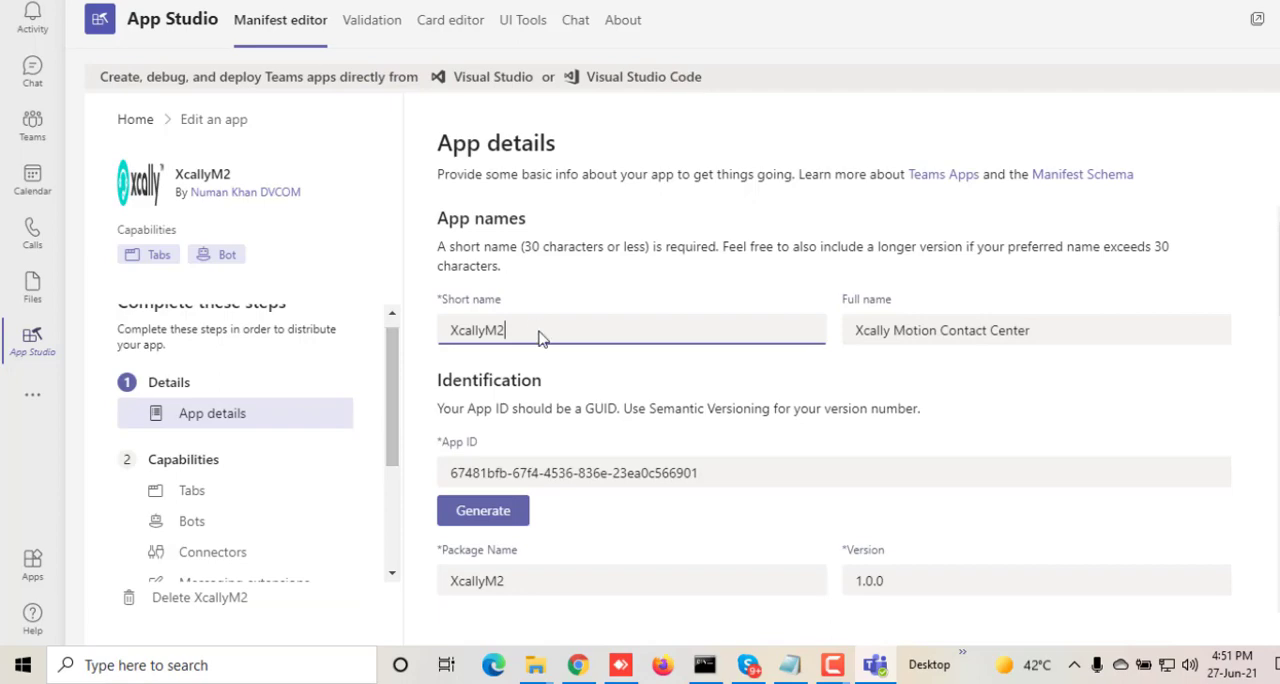
pyautogui.scroll(-3)
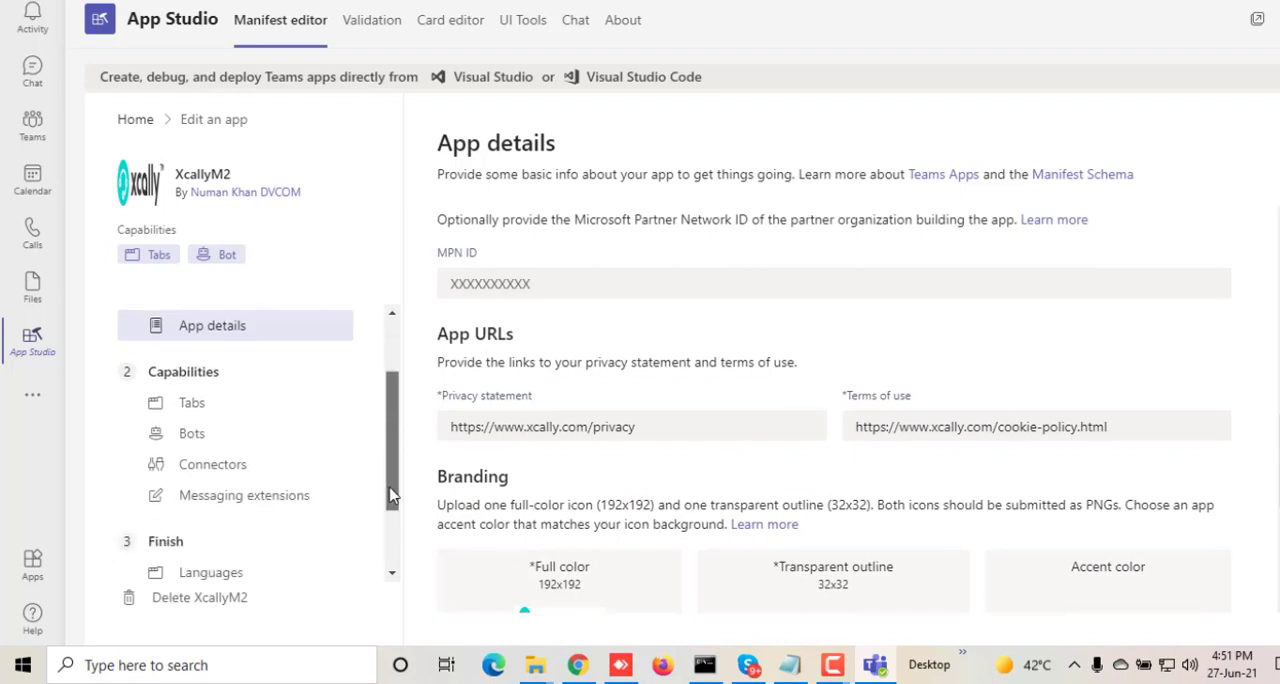
pyautogui.scroll(3)
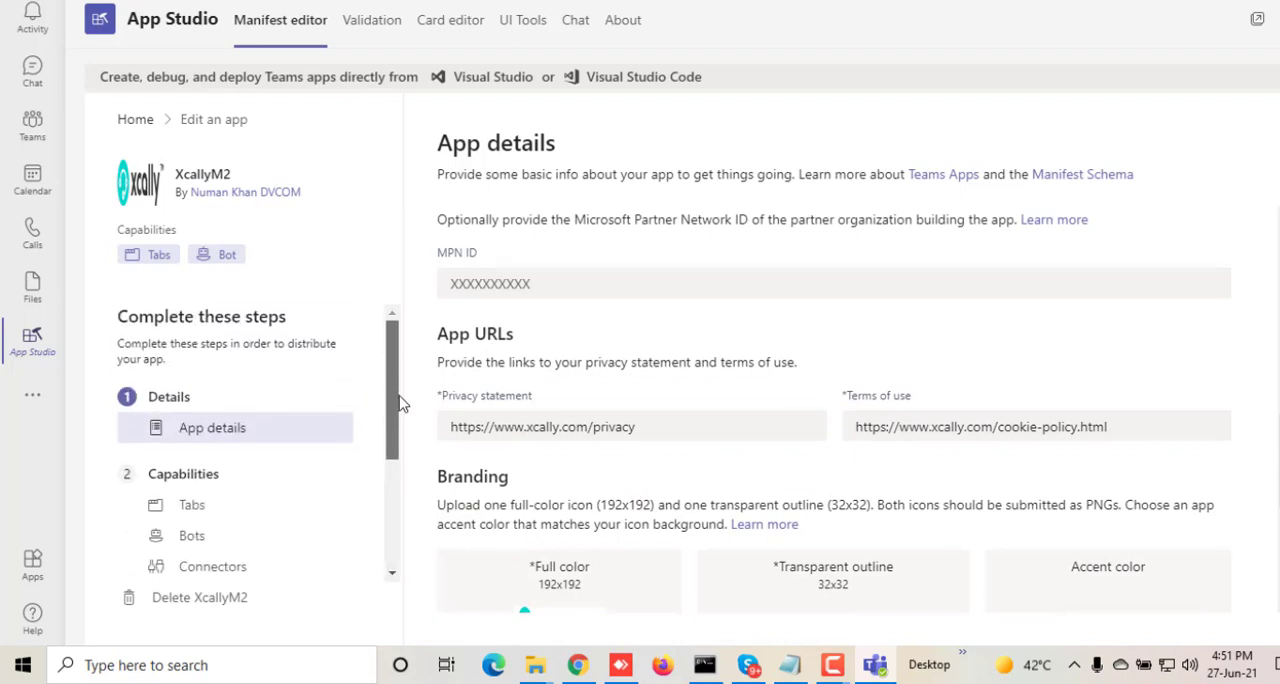
pyautogui.moveTo(32, 563)
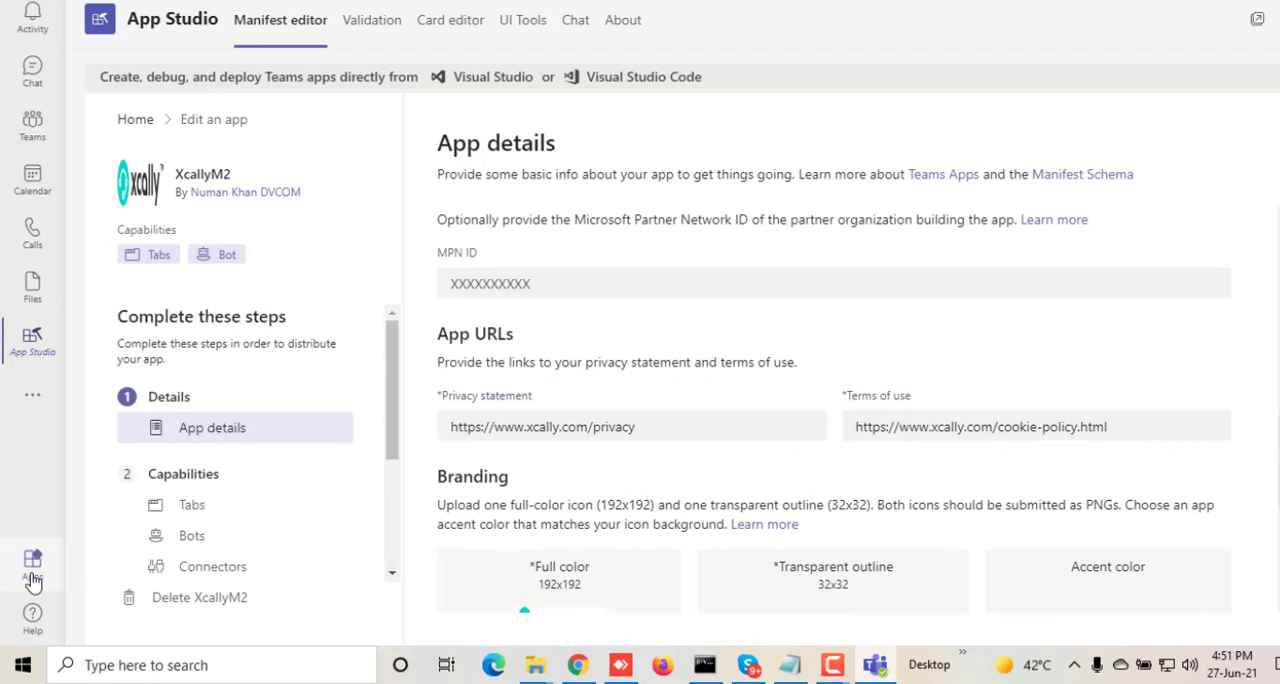
# Launch XcallyM2 from the added apps list on the Teams Apps page
pyautogui.click(32, 560)
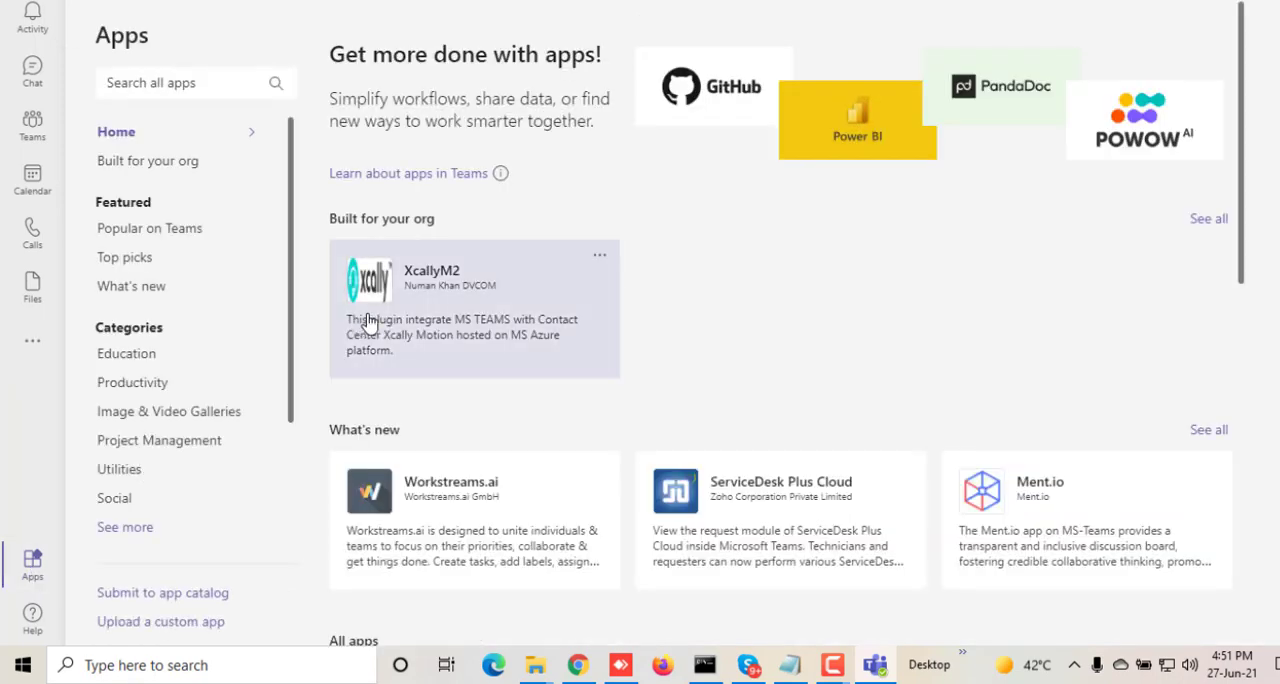
pyautogui.click(470, 308)
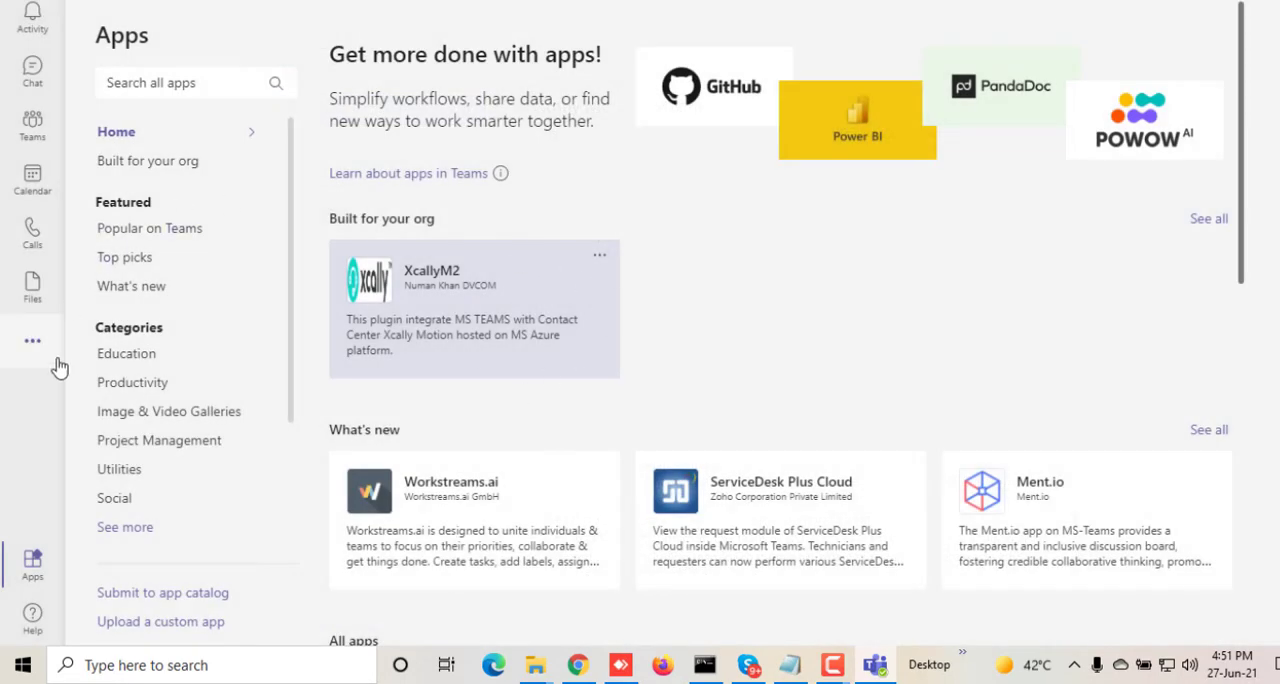
pyautogui.moveTo(32, 342)
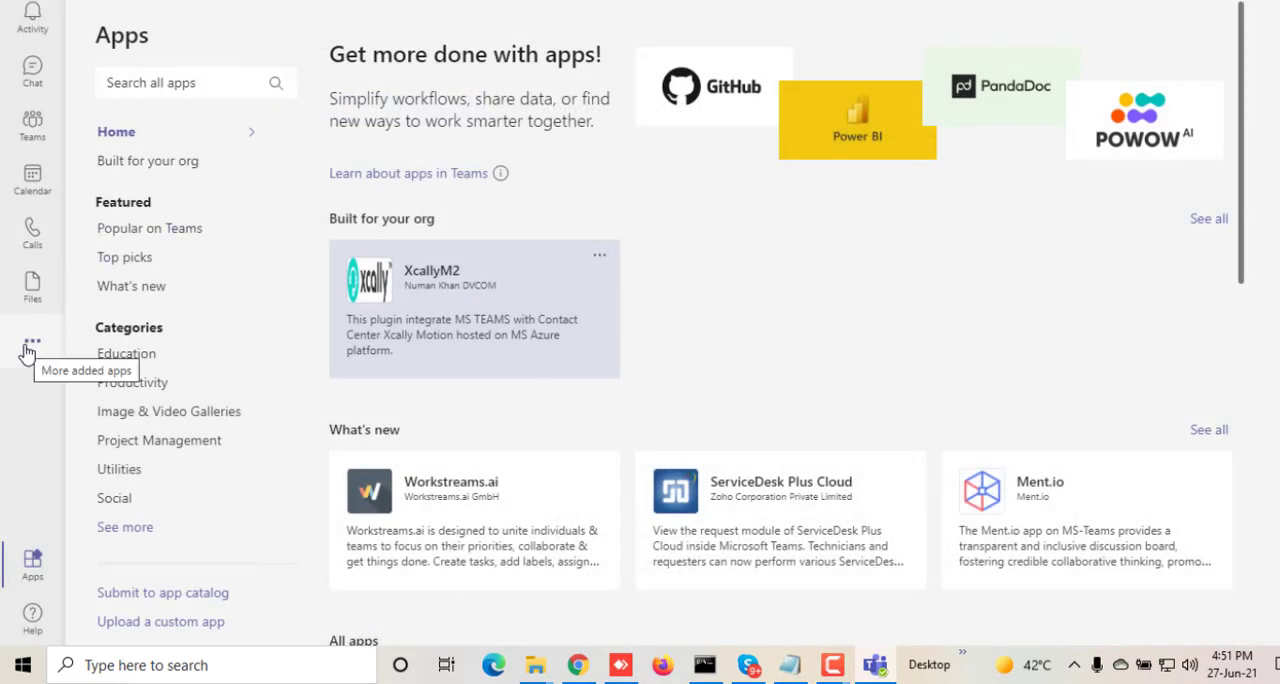
pyautogui.click(31, 345)
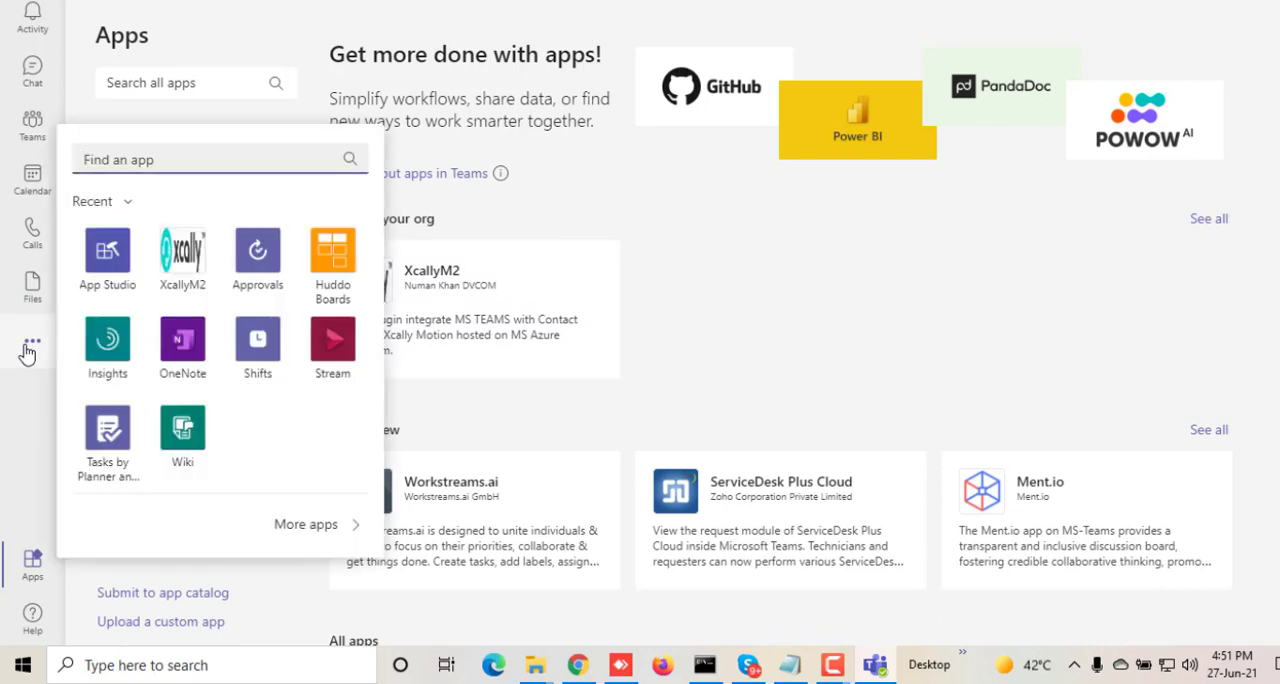
pyautogui.moveTo(182, 255)
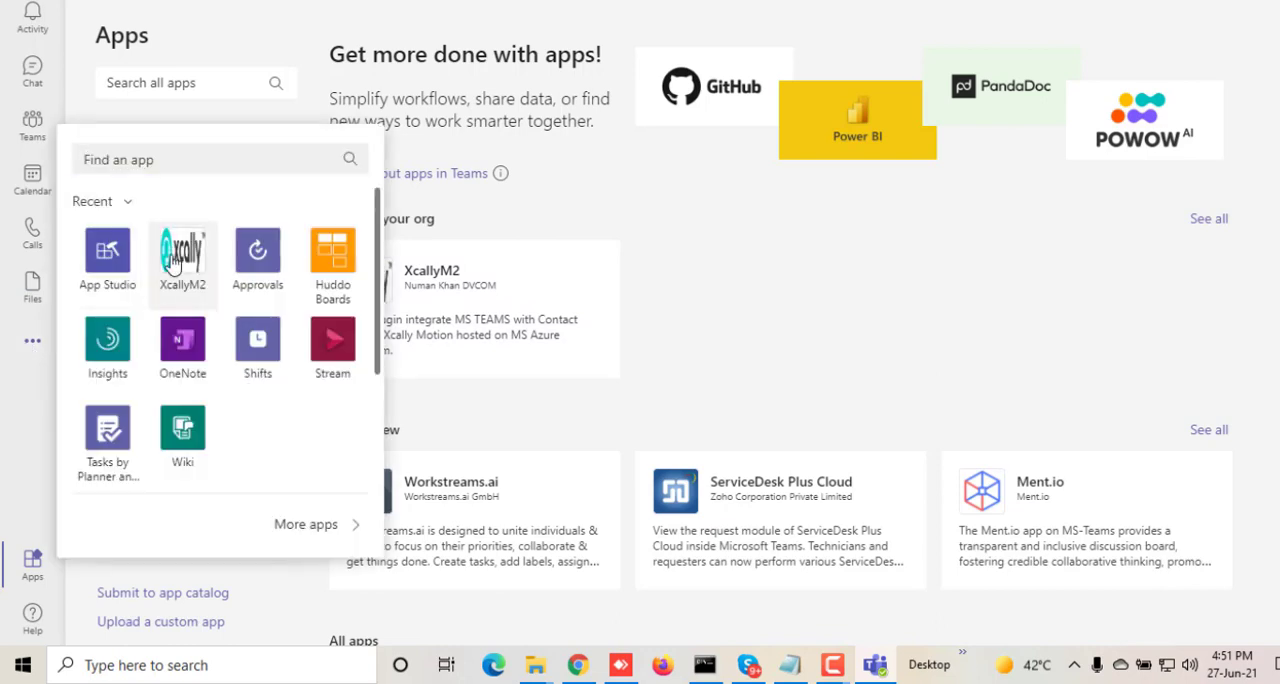
pyautogui.click(182, 255)
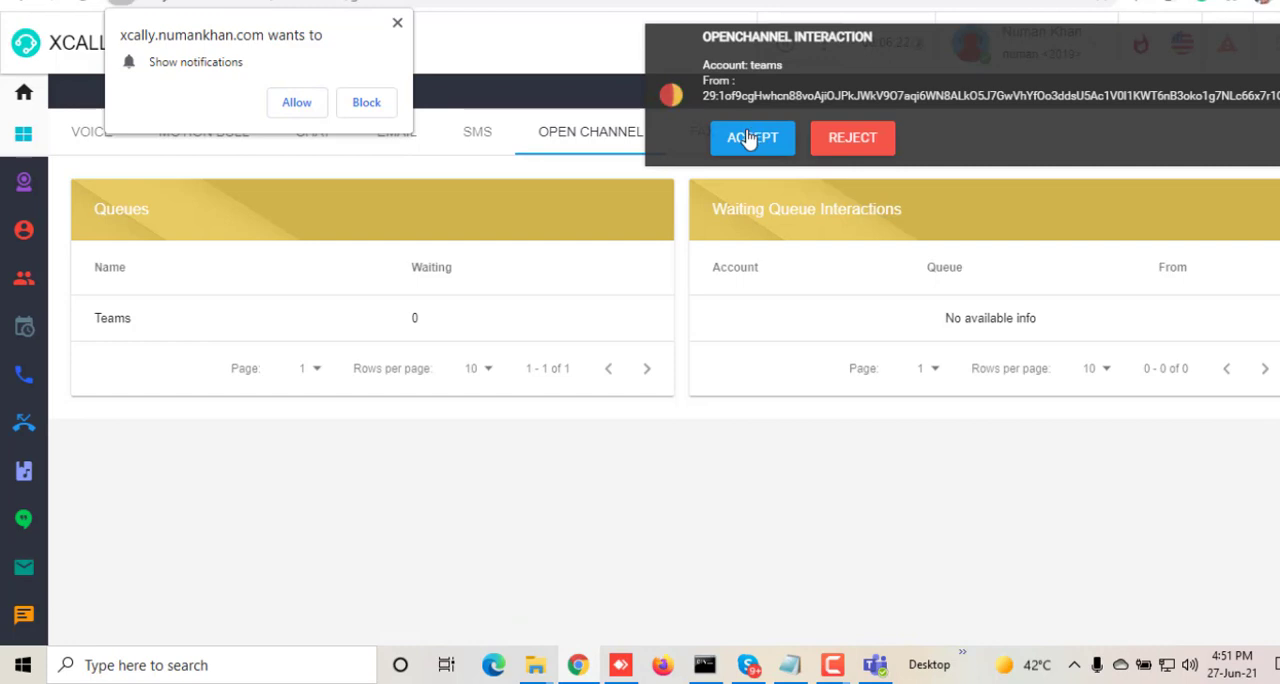
# Accept the incoming Teams interaction, allow notifications, and reply 'hi there, it is great!'
pyautogui.click(752, 138)
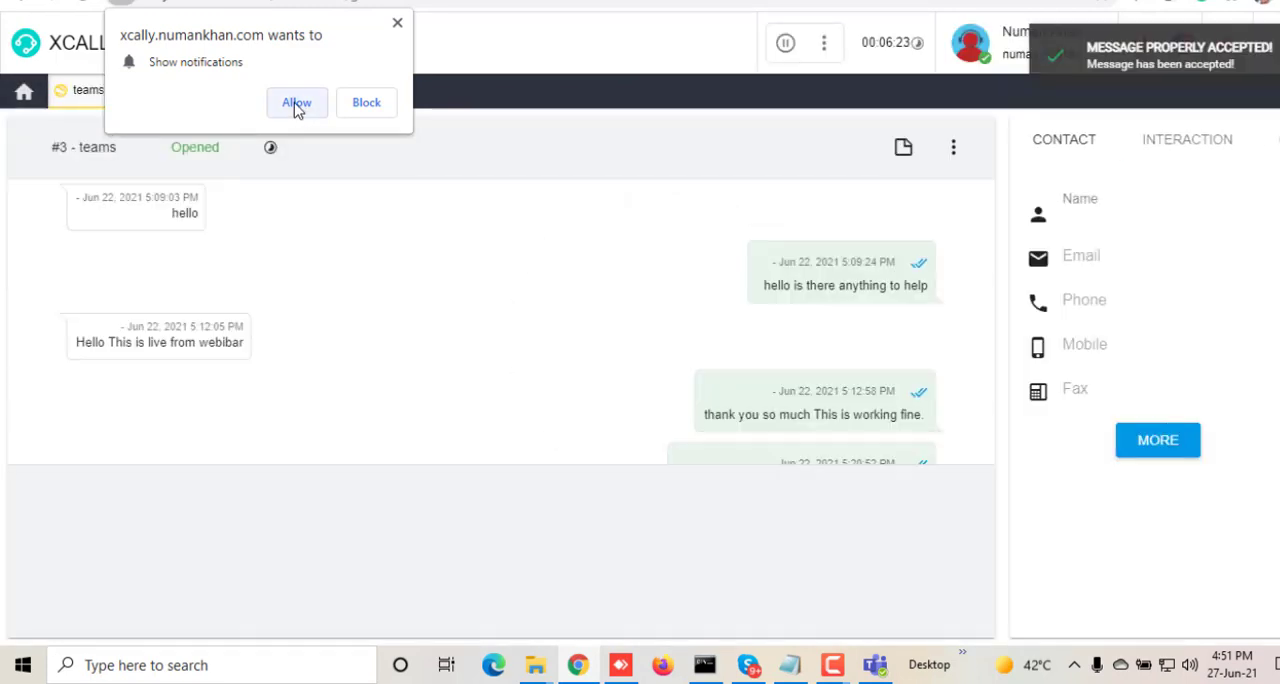
pyautogui.click(296, 102)
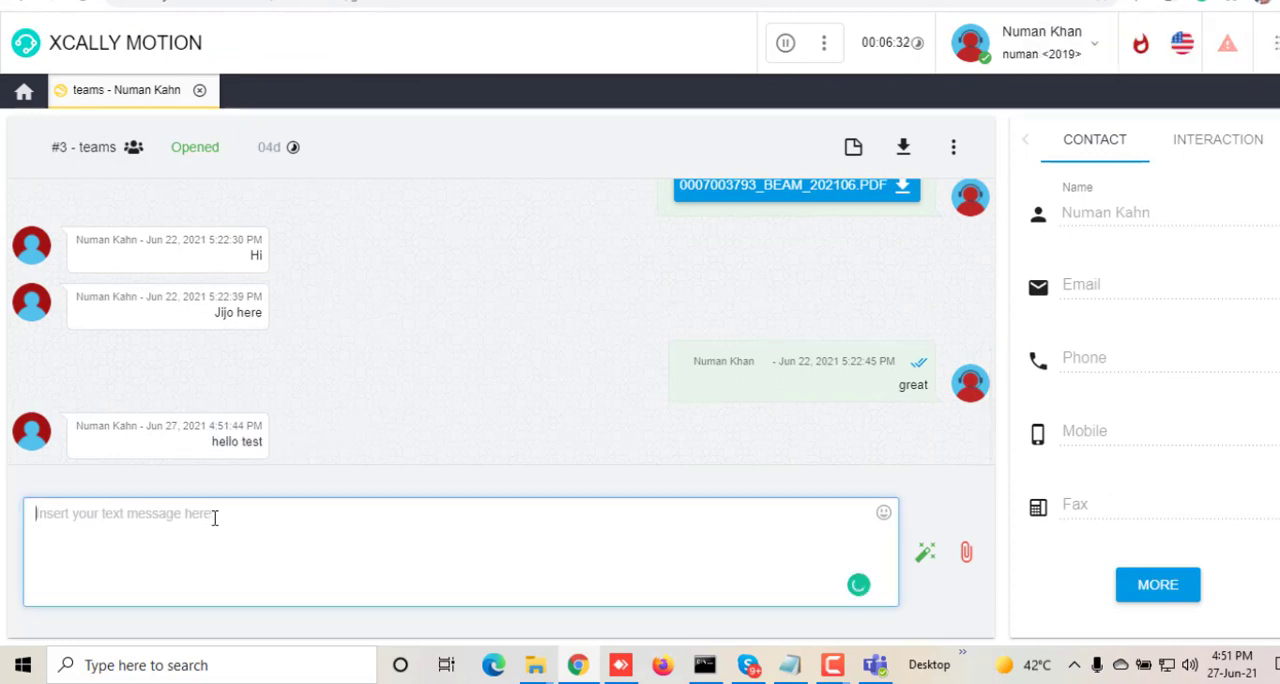
pyautogui.write('hi there, it is great')
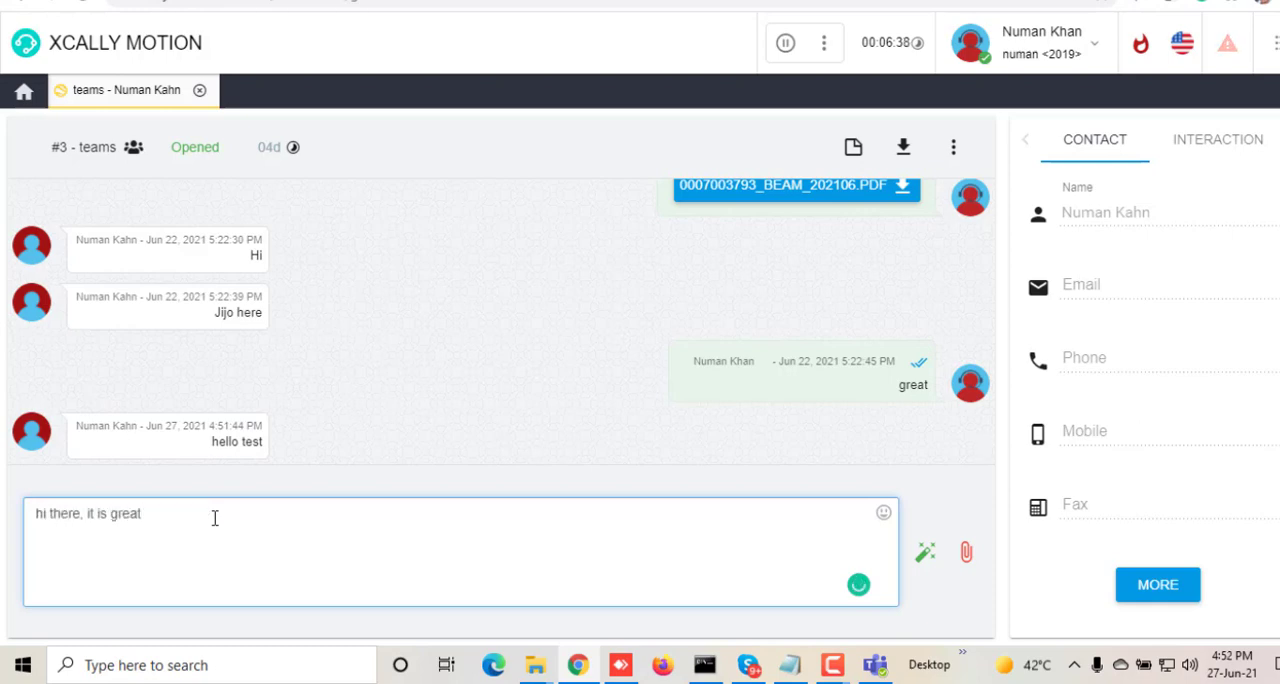
pyautogui.write('!')
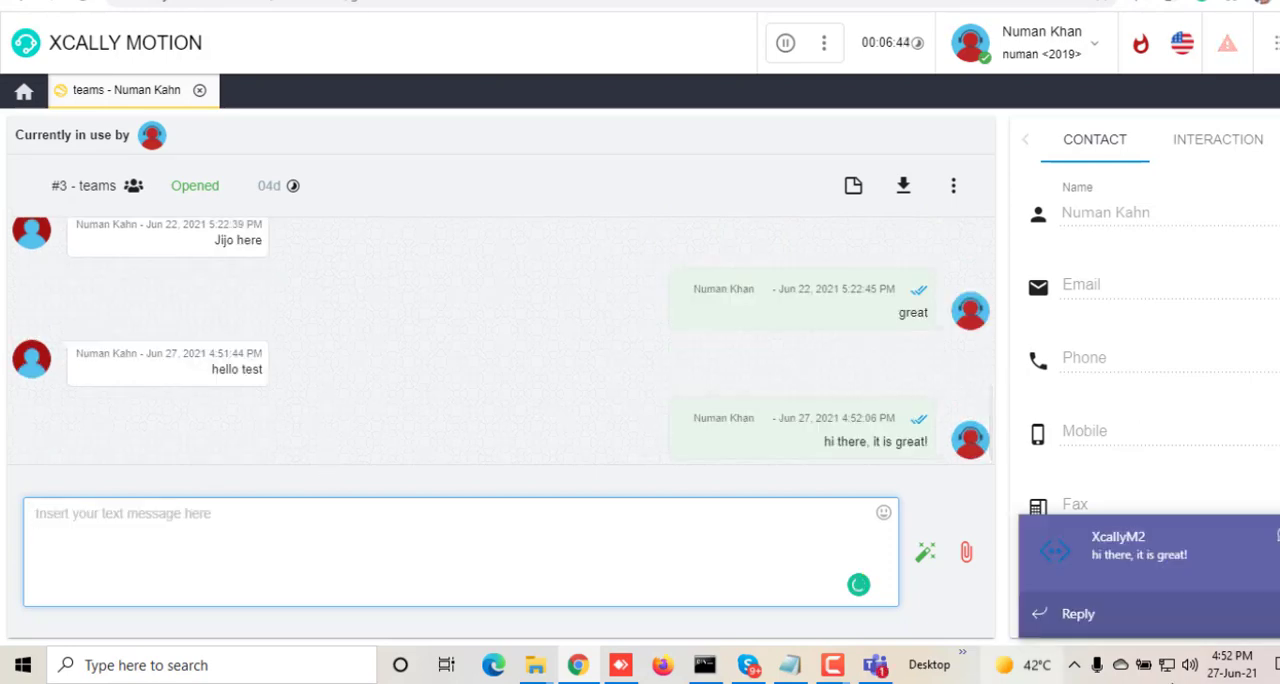
pyautogui.moveTo(1180, 557)
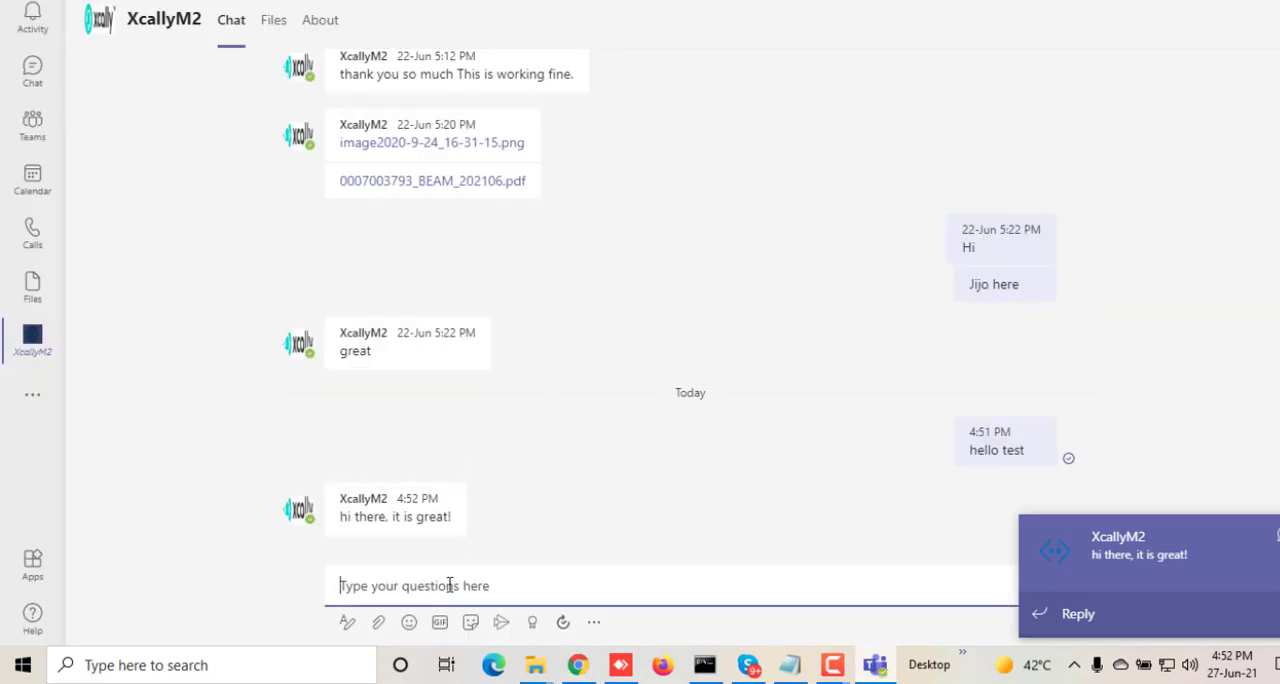
# Send 'this is nice' to the XcallyM2 bot from the Teams chat
pyautogui.write('this is n')
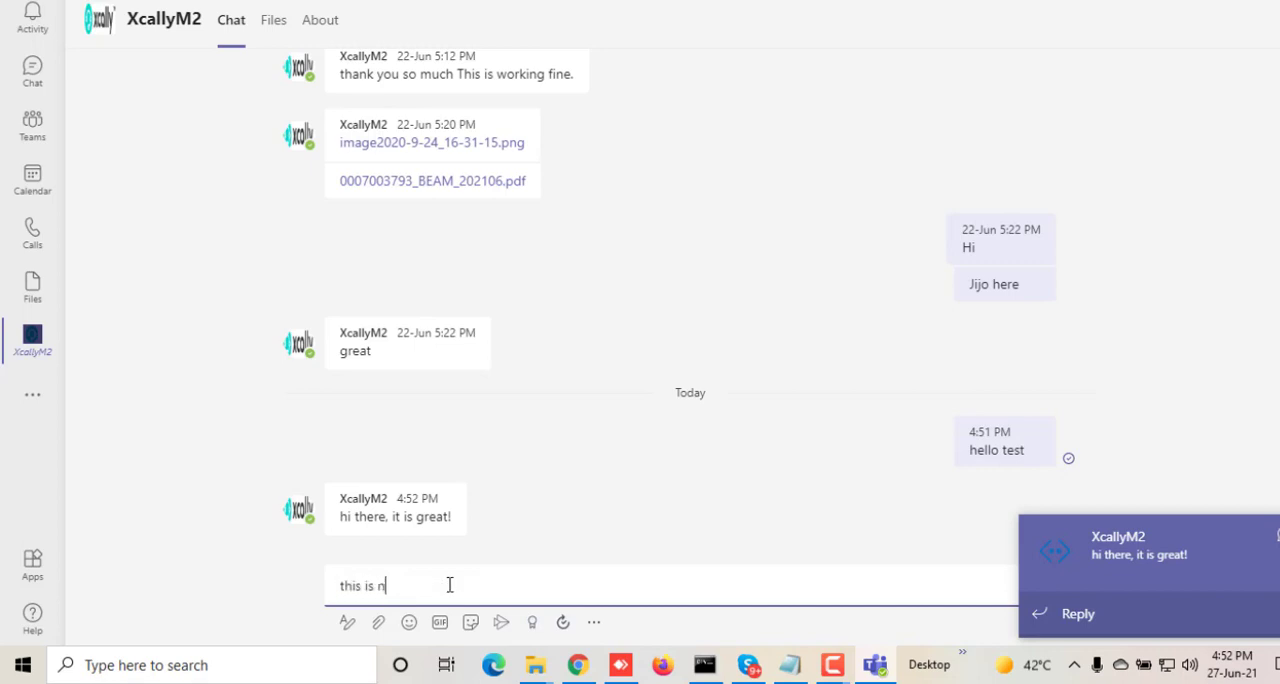
pyautogui.press('Return')
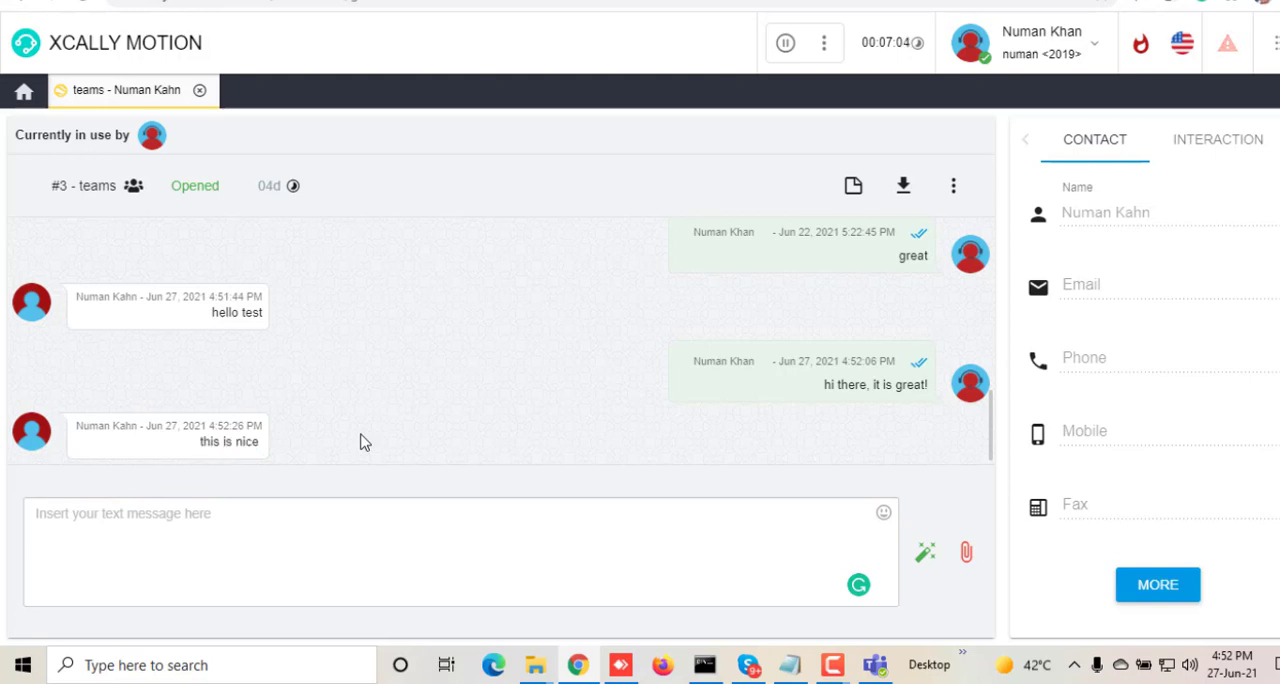
pyautogui.moveTo(1120, 245)
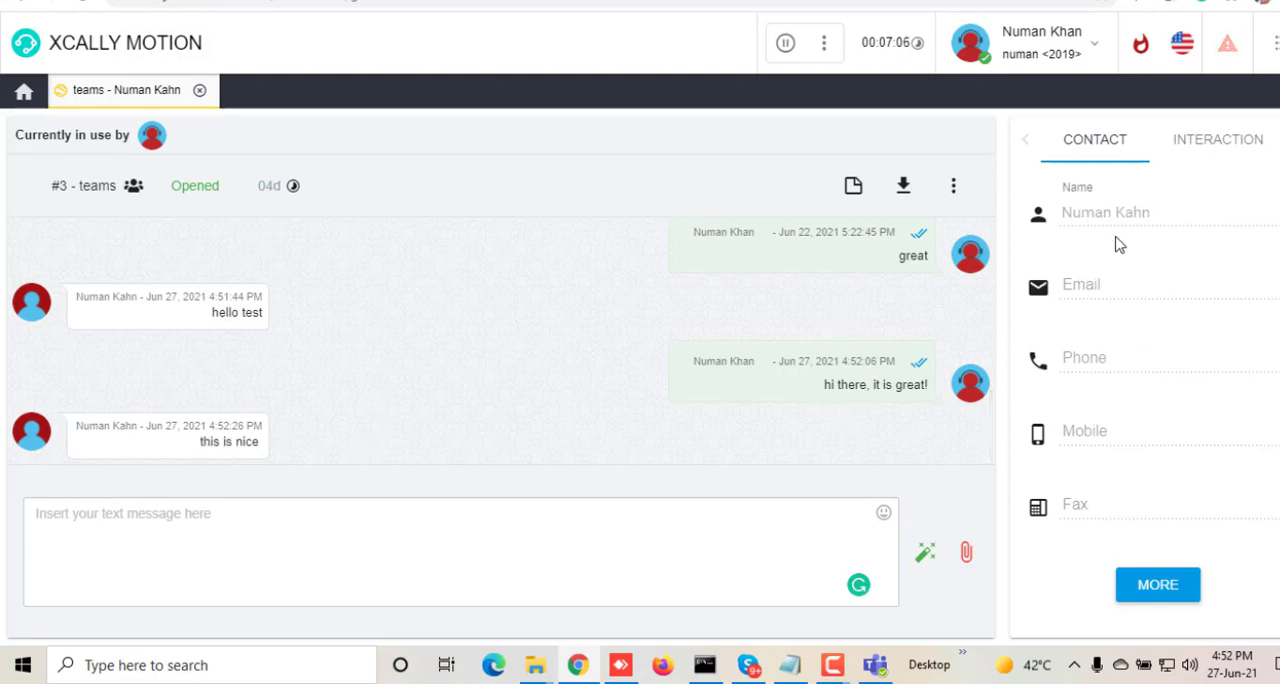
pyautogui.moveTo(1218, 139)
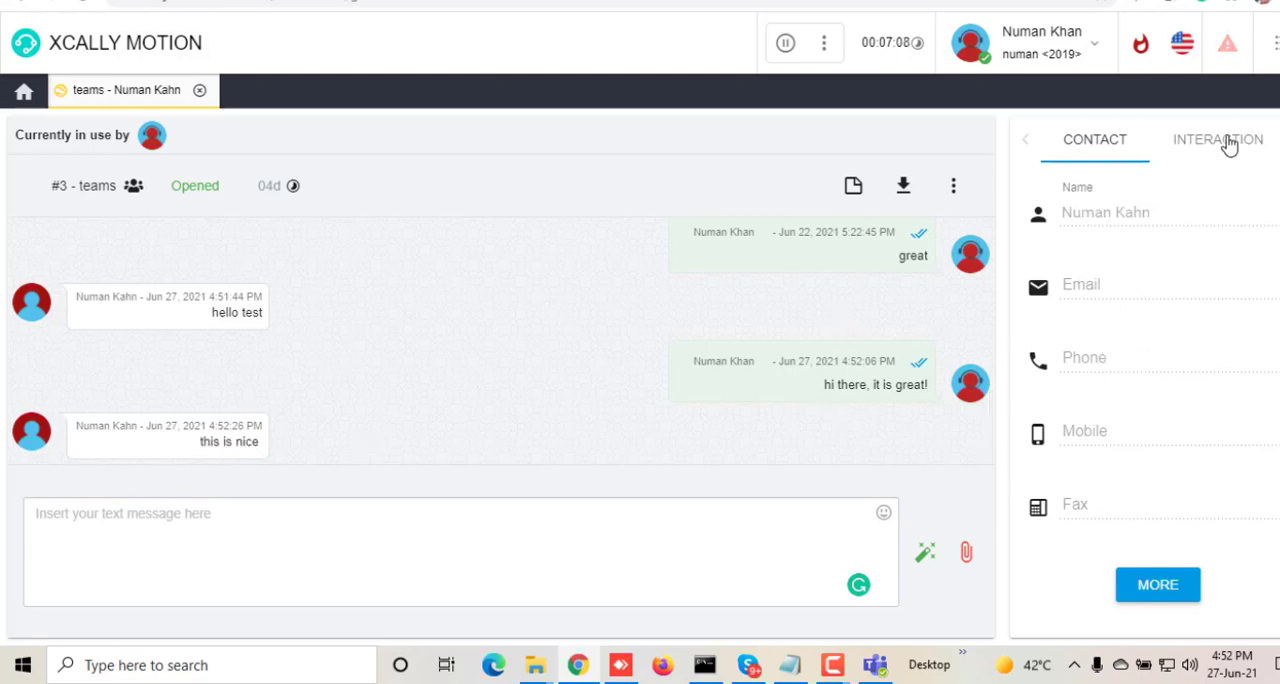
# Open the INTERACTION tab to view interaction #3's account, agent and status
pyautogui.click(1217, 139)
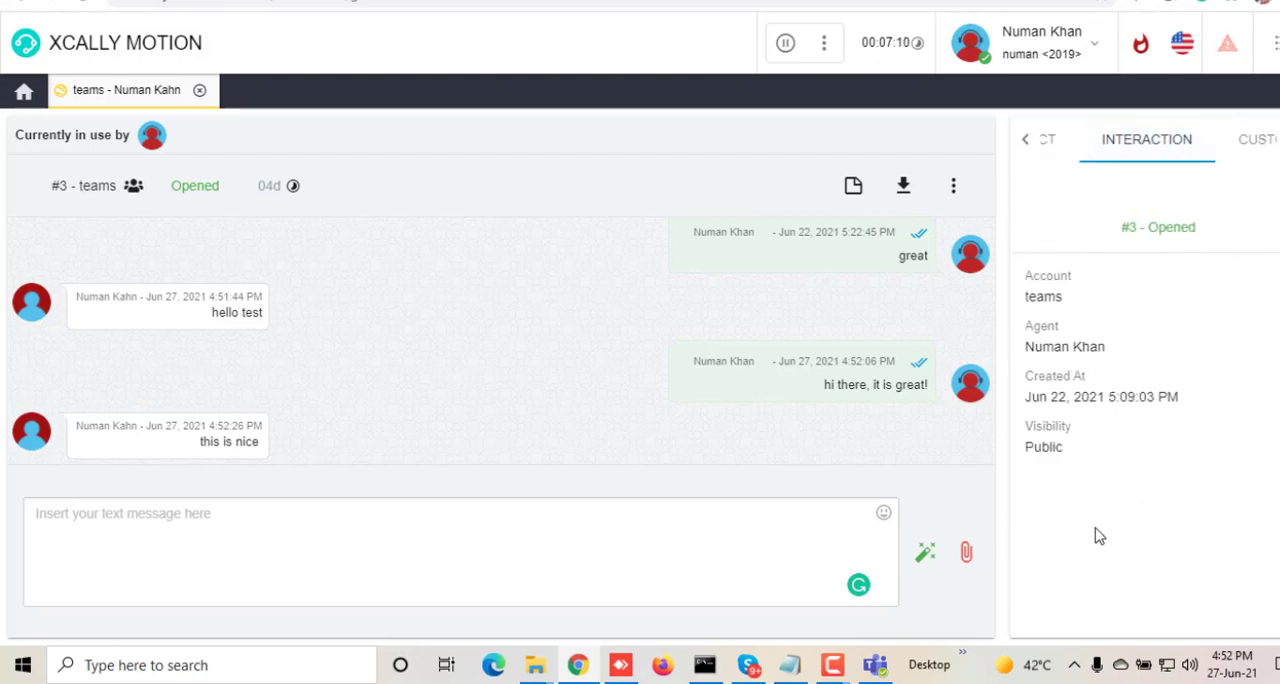
pyautogui.moveTo(446, 339)
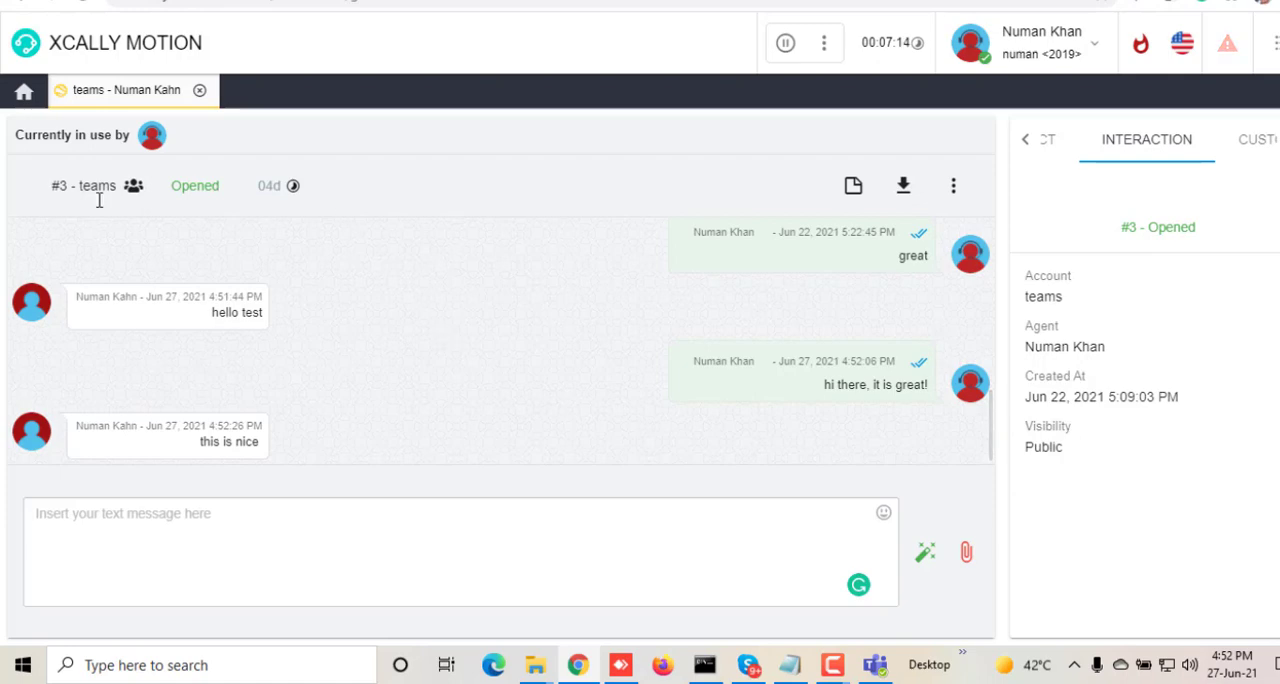
pyautogui.moveTo(225, 292)
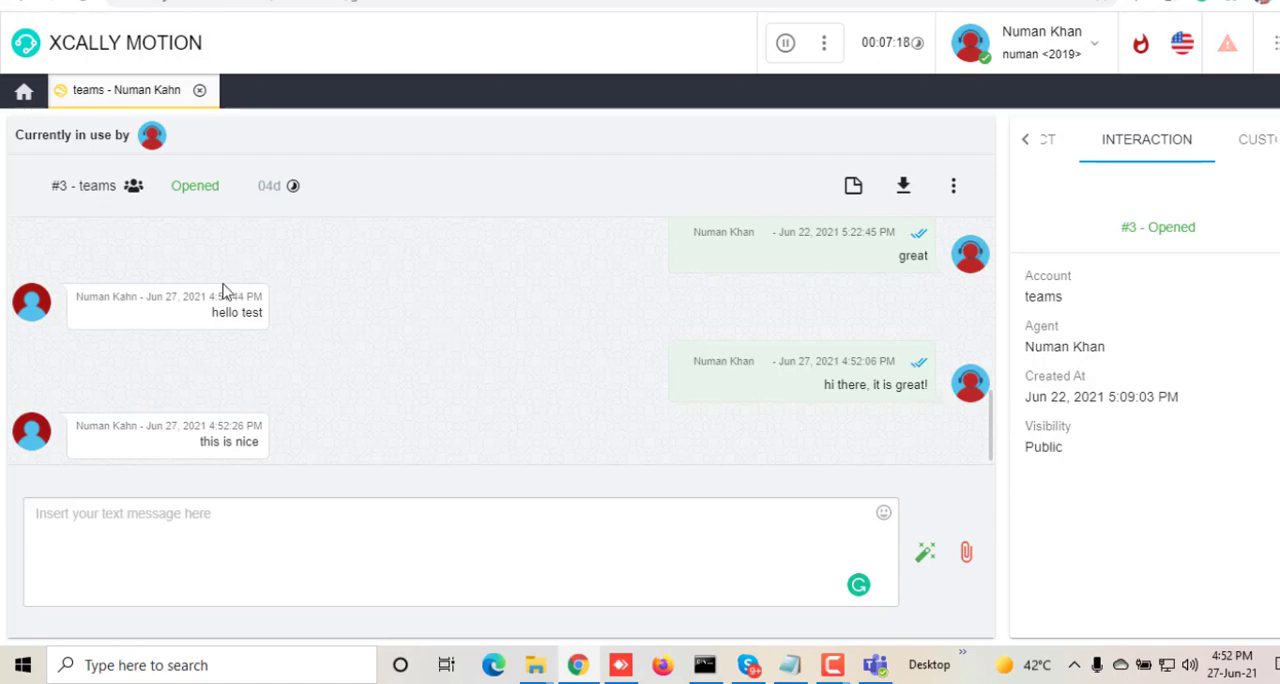
pyautogui.moveTo(217, 224)
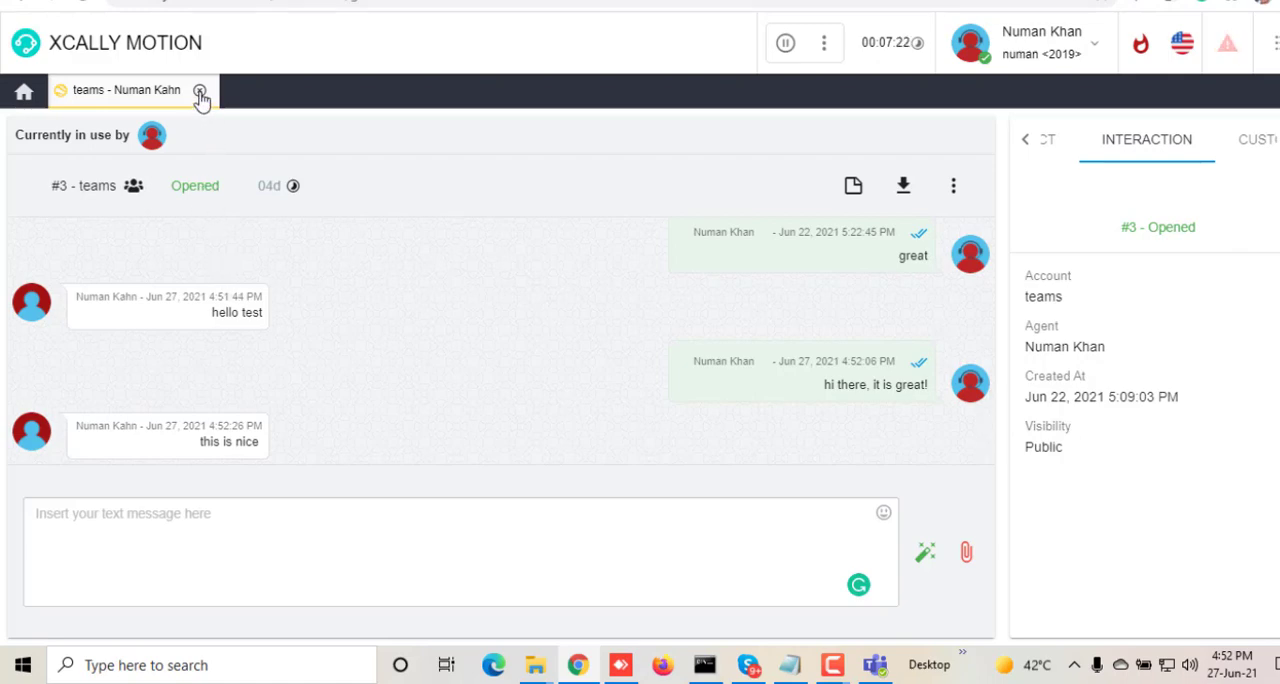
# Close the Teams conversation, confirm, and choose the Special disposition
pyautogui.click(200, 90)
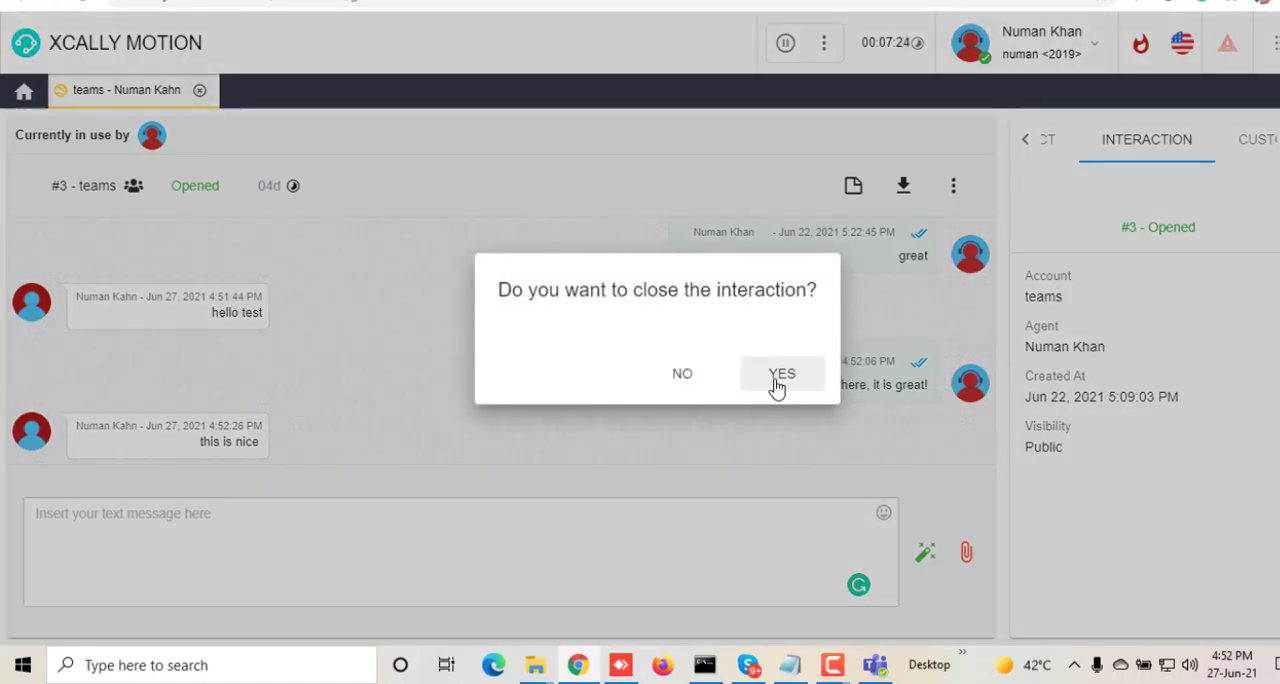
pyautogui.click(782, 373)
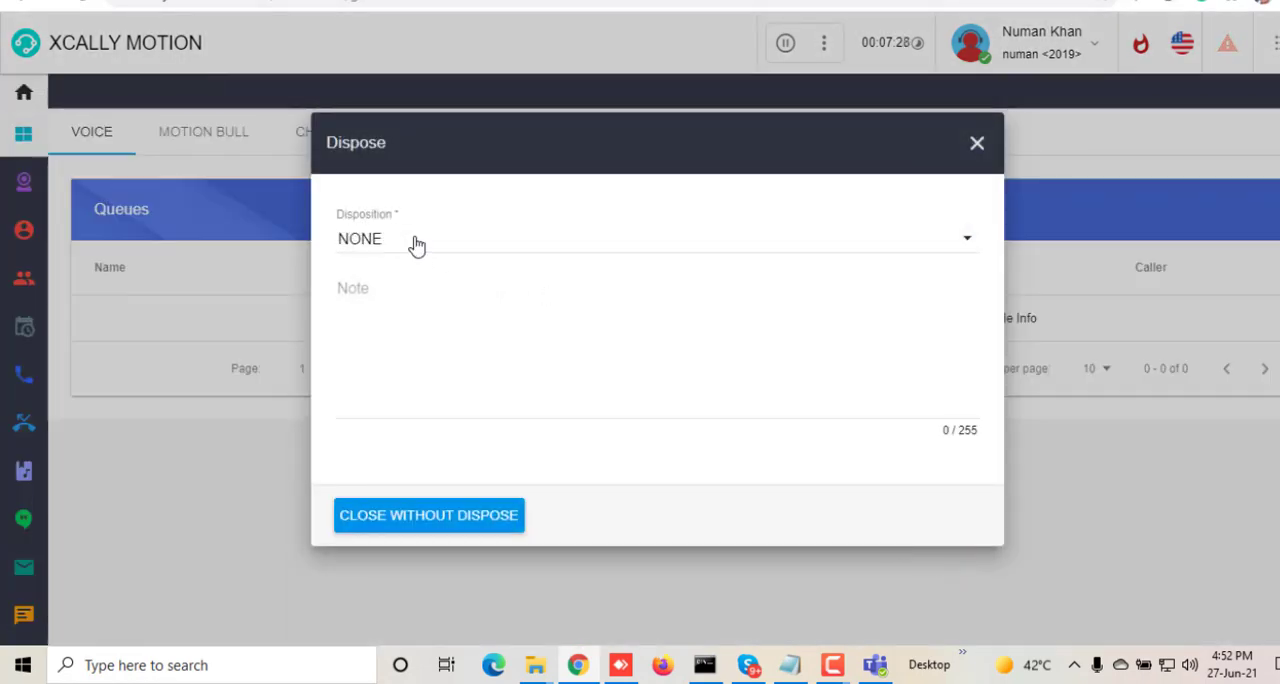
pyautogui.click(655, 238)
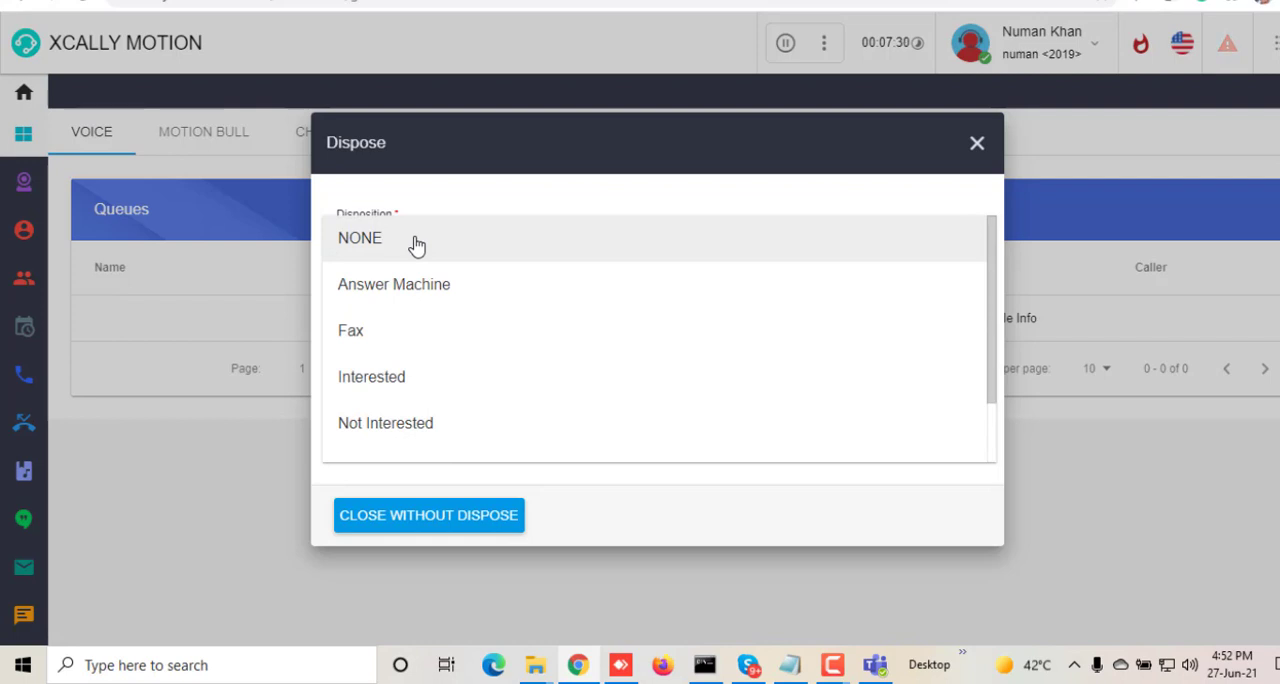
pyautogui.scroll(-3)
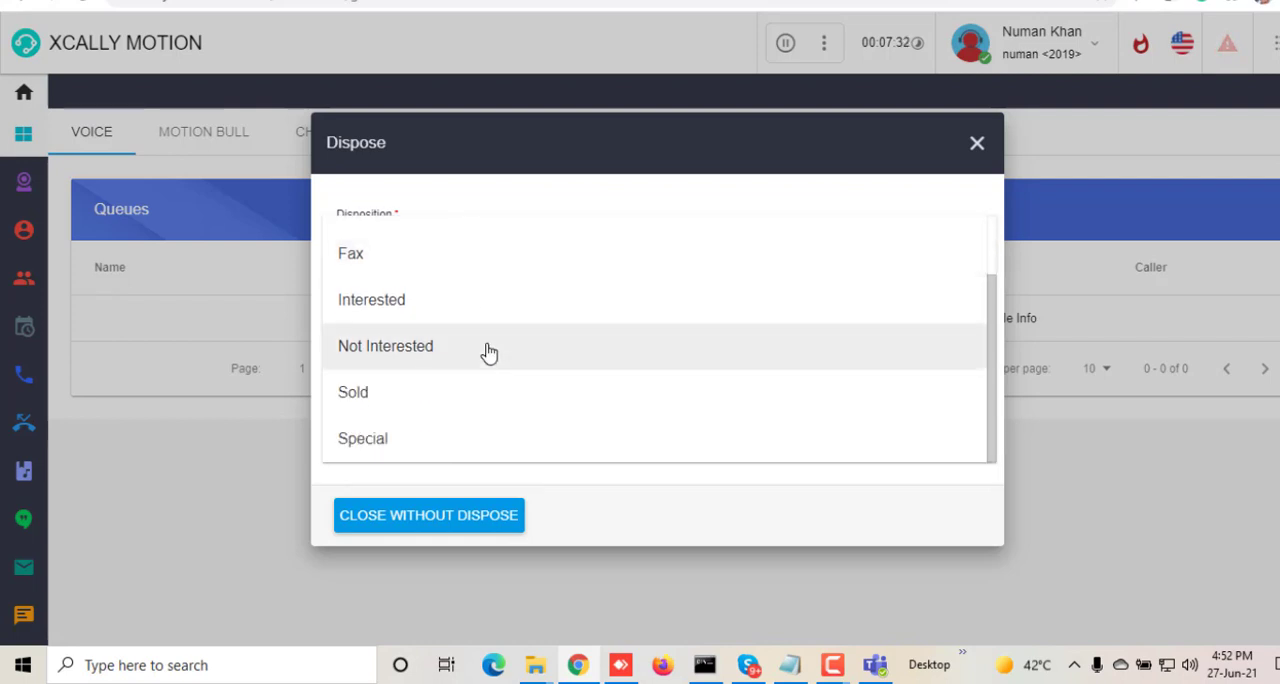
pyautogui.click(362, 438)
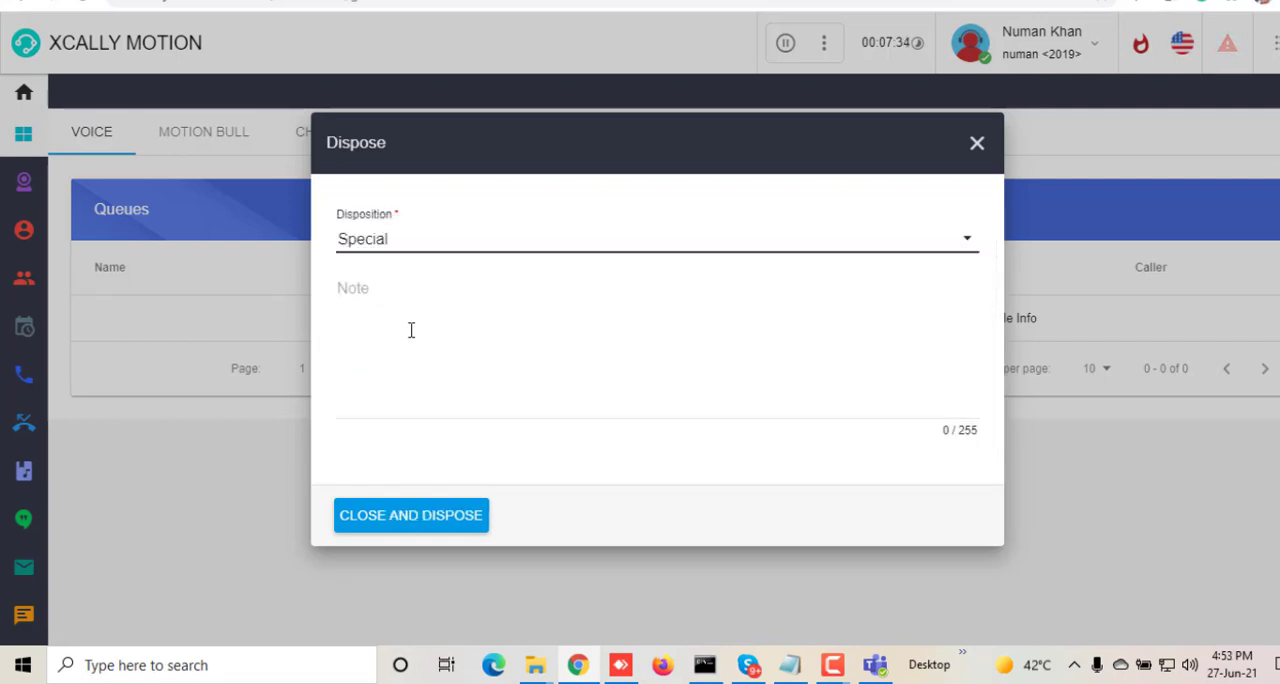
# Add the note 'This is a test teams messaging.', dispose the interaction, and return to Teams
pyautogui.write('Ths')
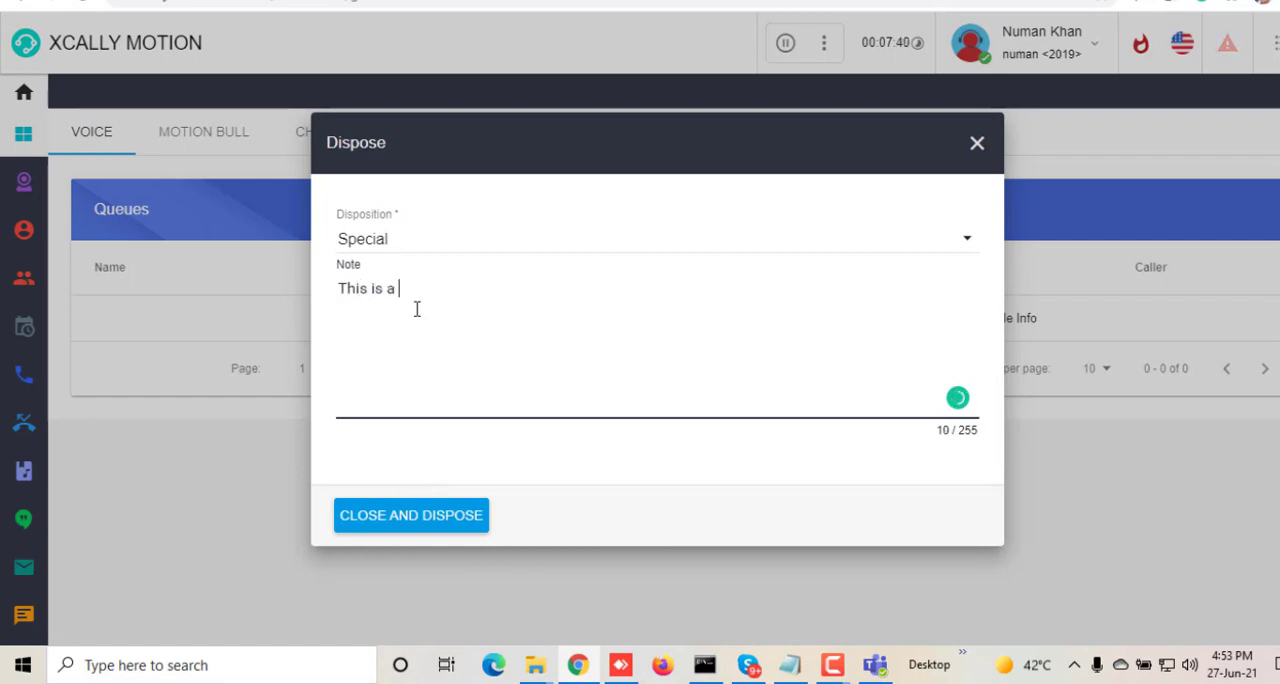
pyautogui.write('test team')
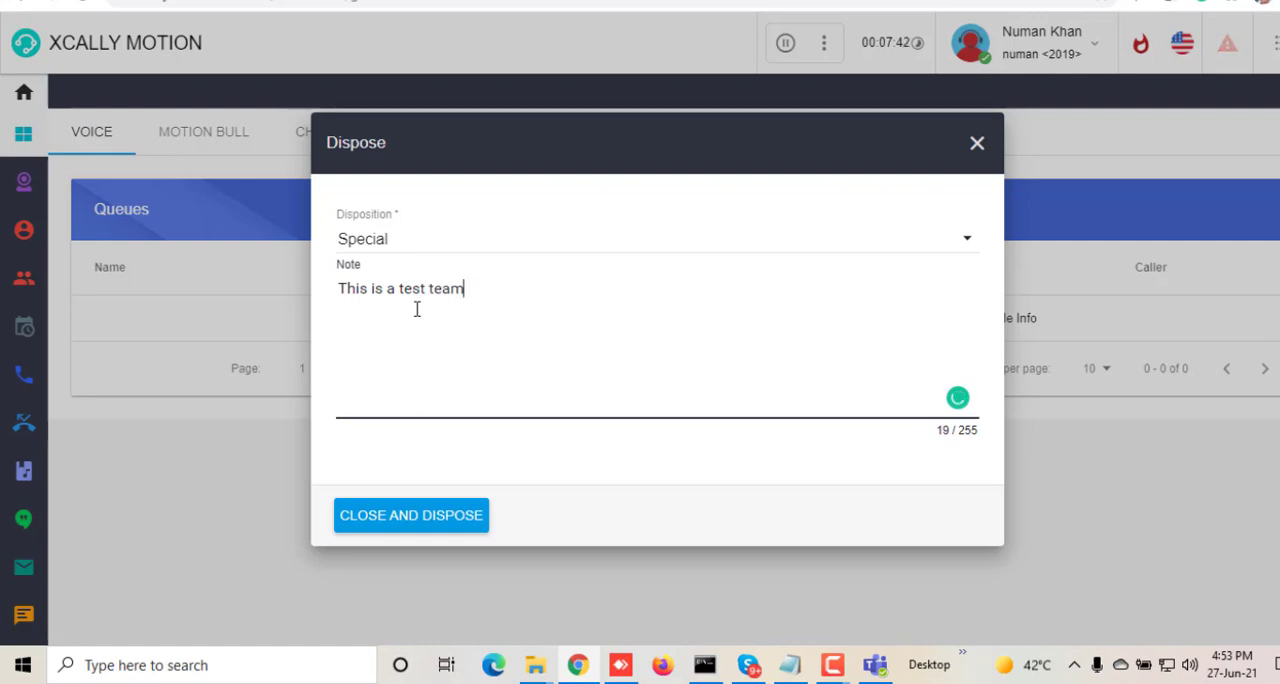
pyautogui.write('s messa')
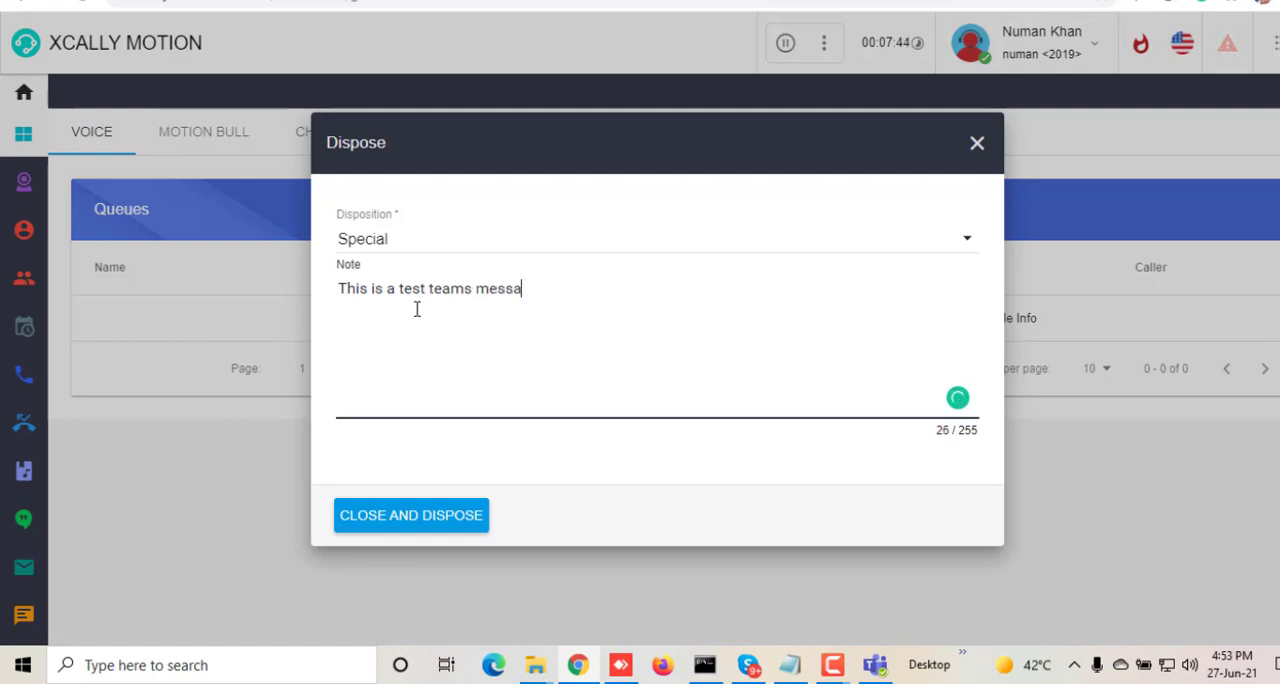
pyautogui.write('ging.')
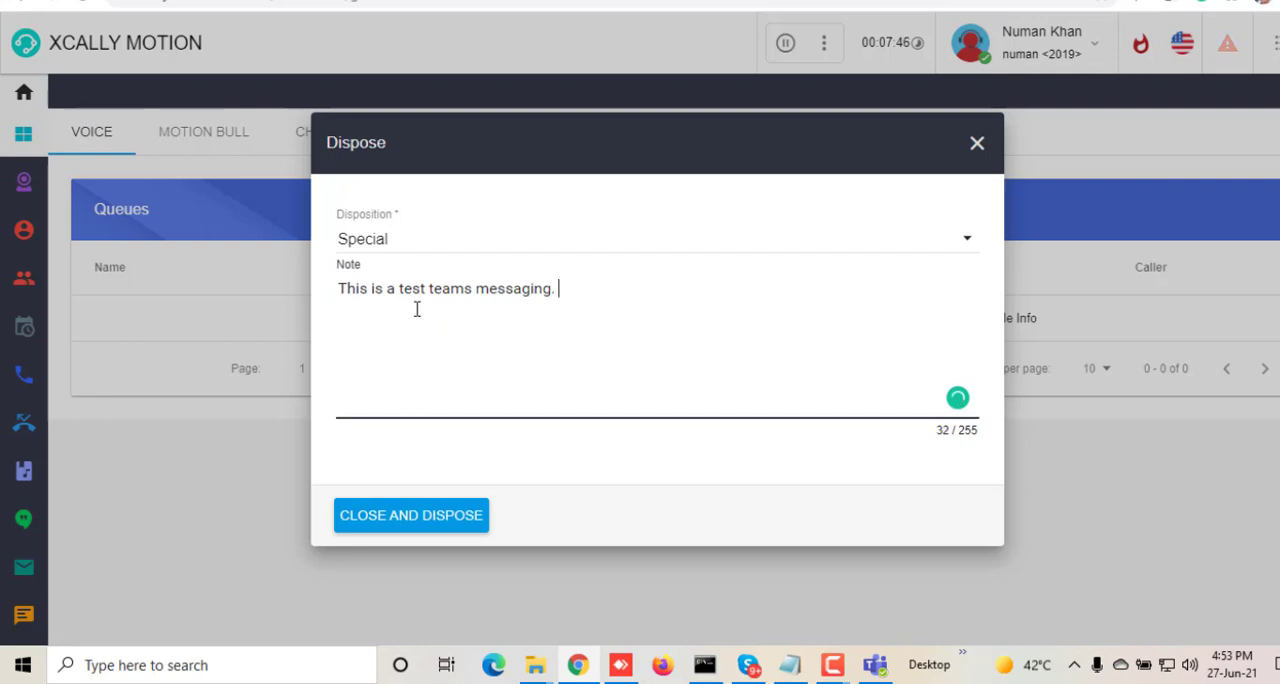
pyautogui.click(410, 515)
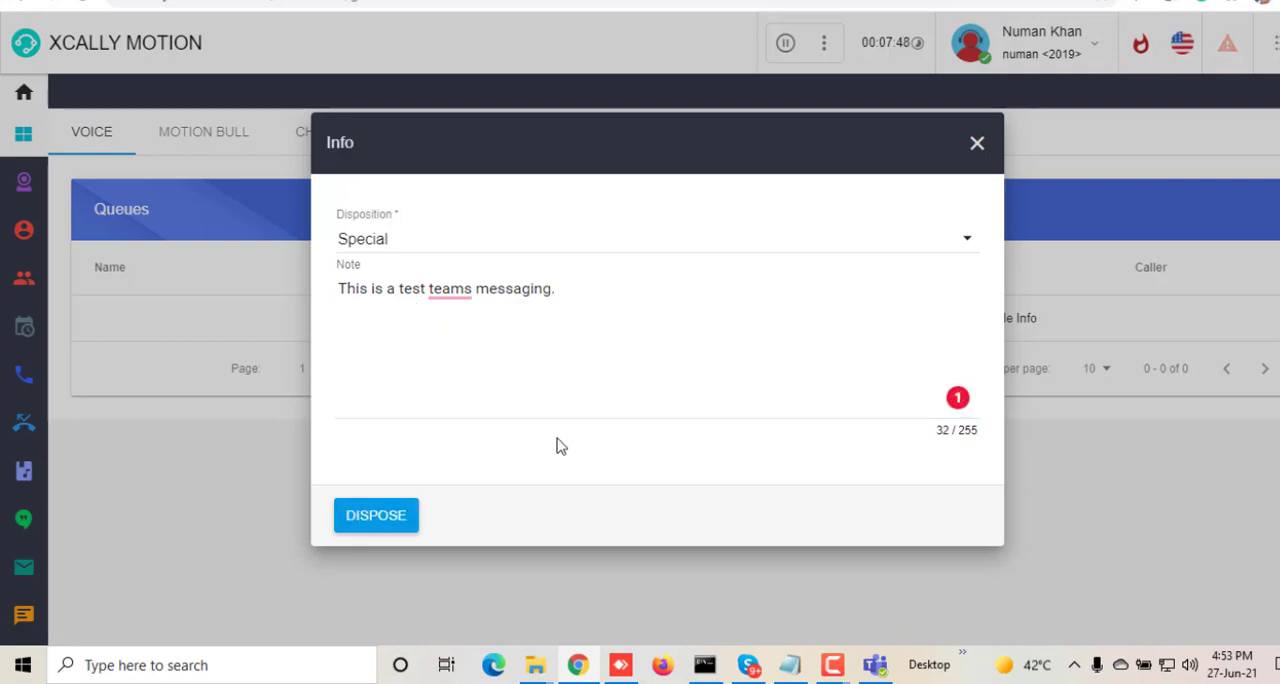
pyautogui.click(375, 515)
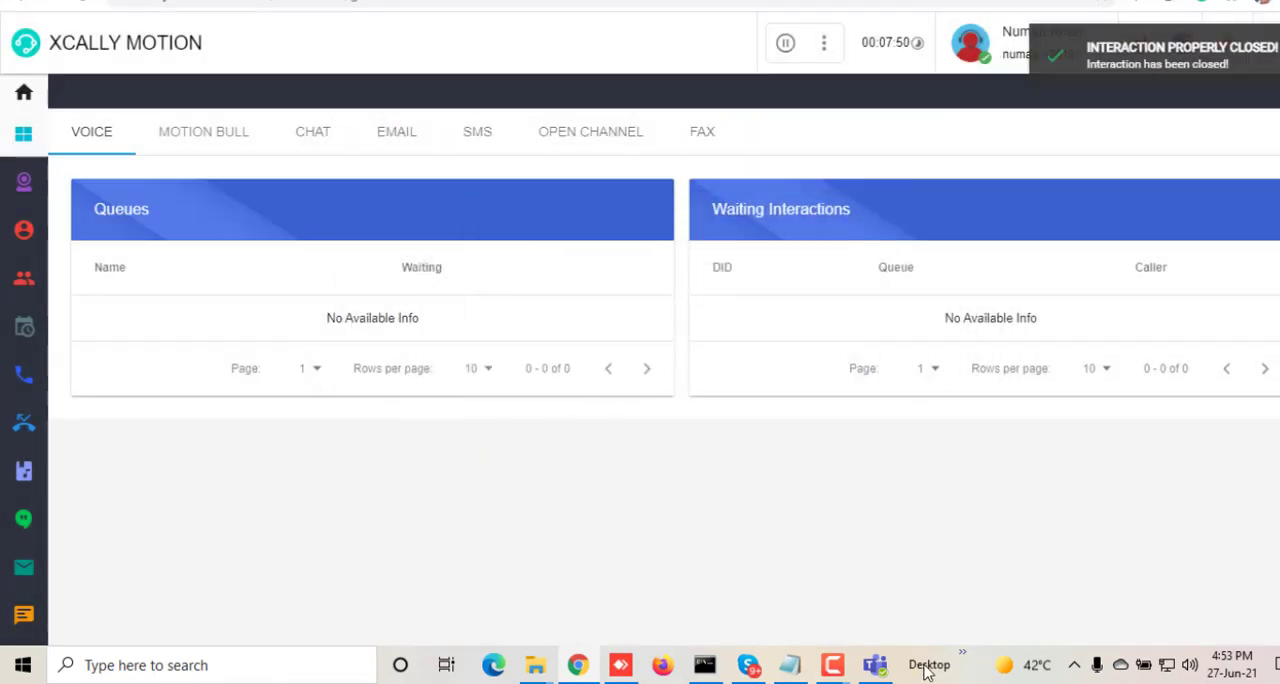
pyautogui.click(875, 664)
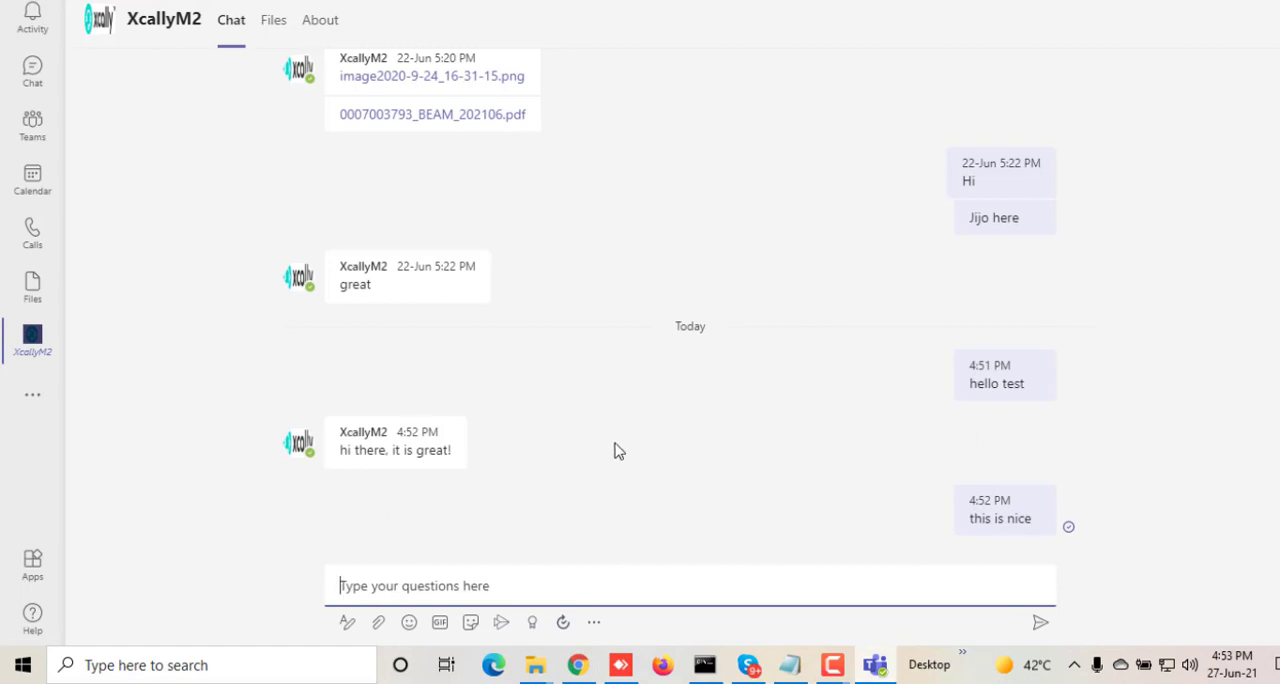